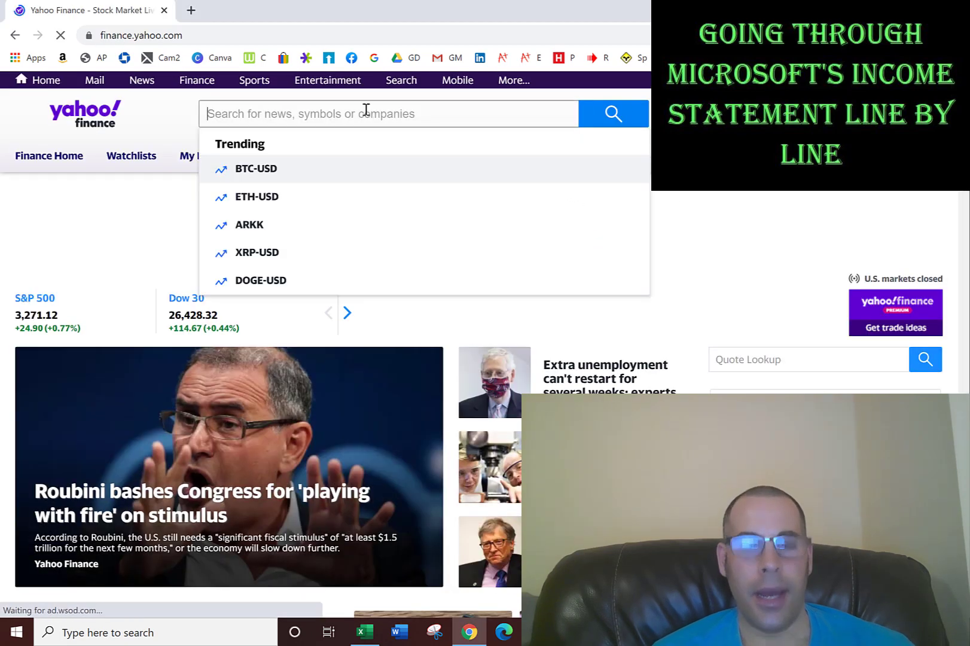
# Search Yahoo Finance for msft, then microsoft, to find the MSFT Microsoft Corporation quote
pyautogui.write('msft')
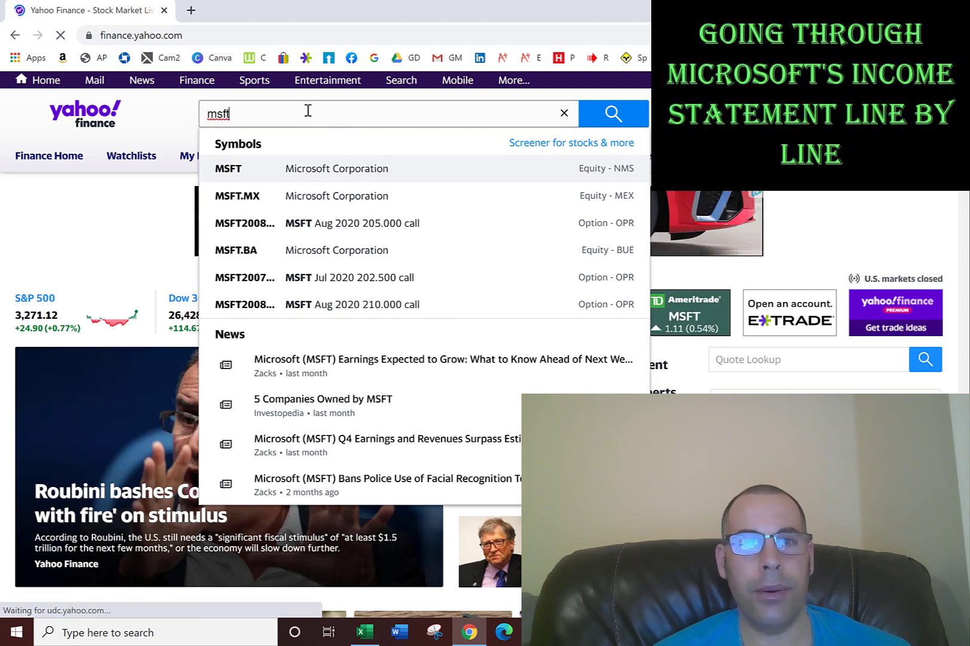
pyautogui.write('m')
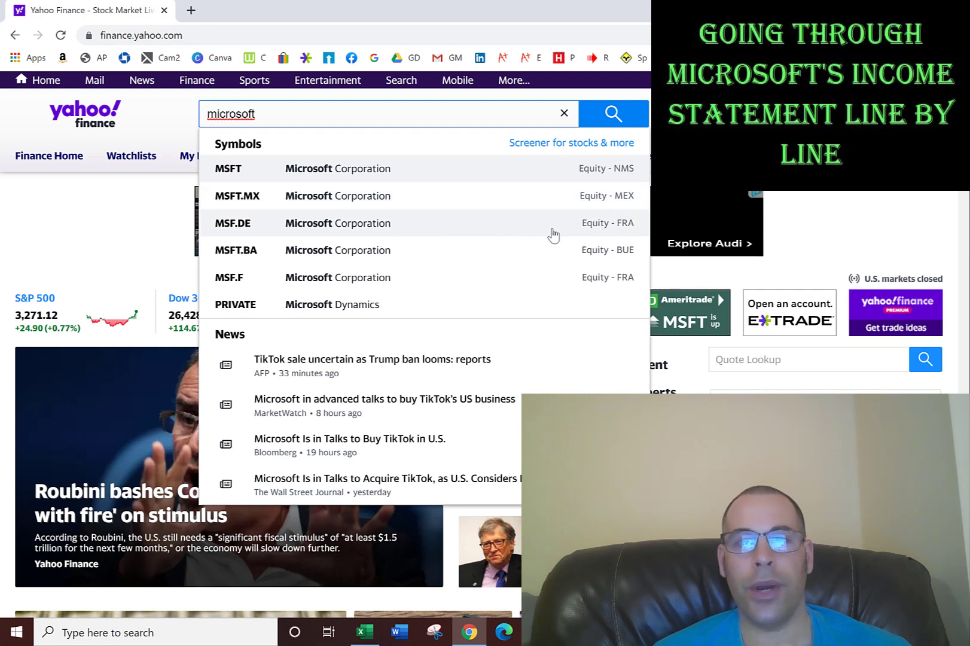
pyautogui.moveTo(622, 235)
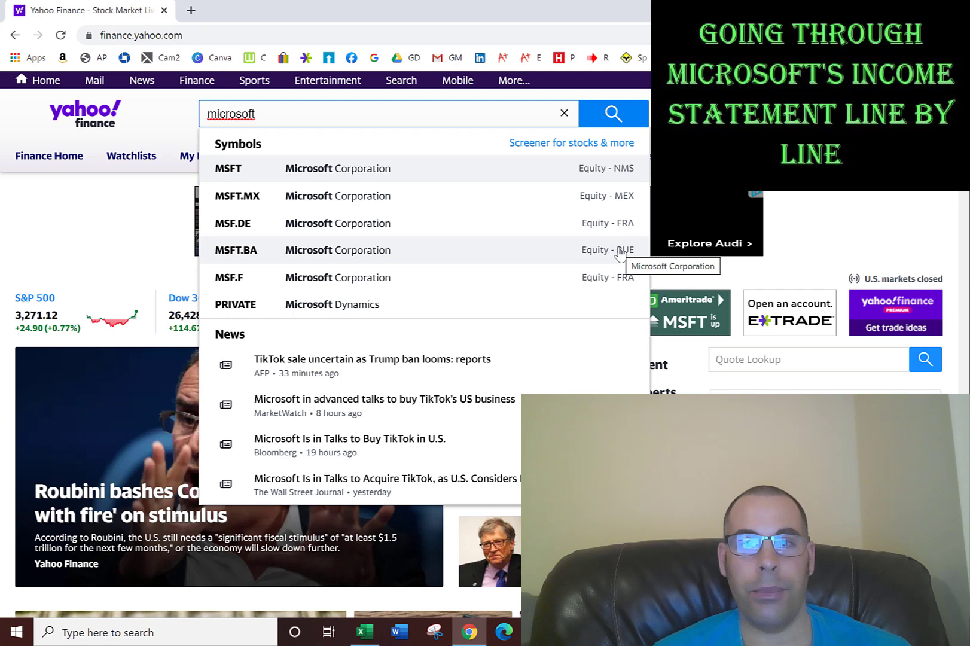
pyautogui.moveTo(592, 249)
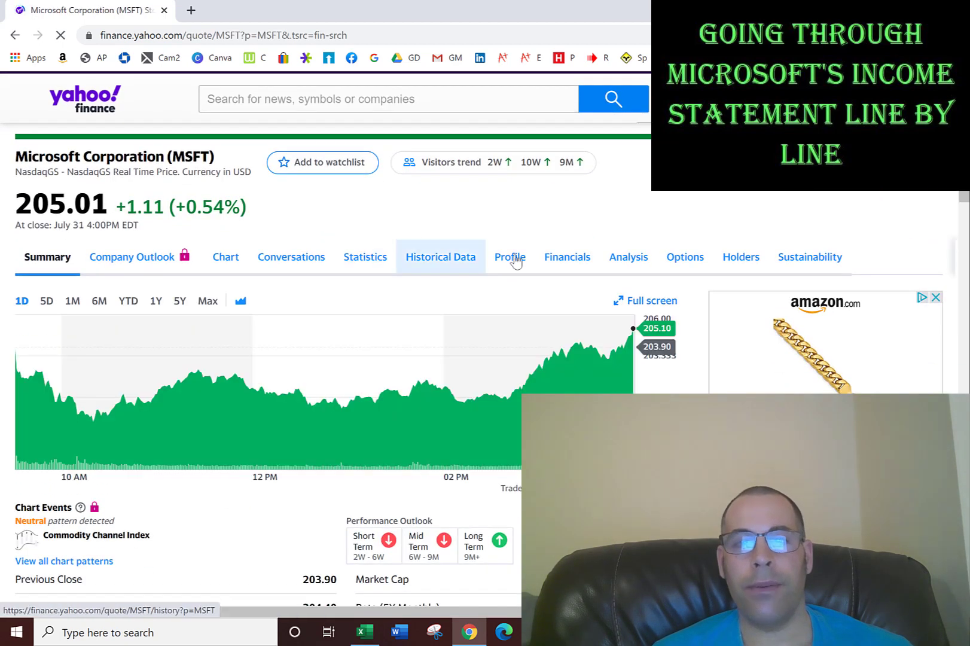
# Show Microsoft's annual income statement and single out the 2020 Total Revenue and Cost of Revenue figures
pyautogui.click(564, 257)
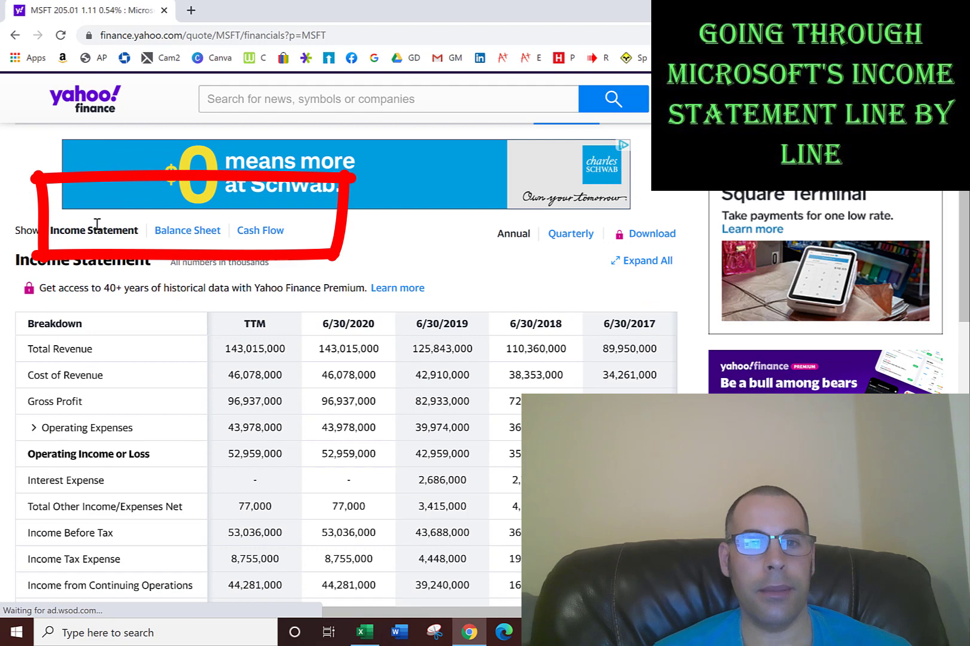
pyautogui.scroll(-3)
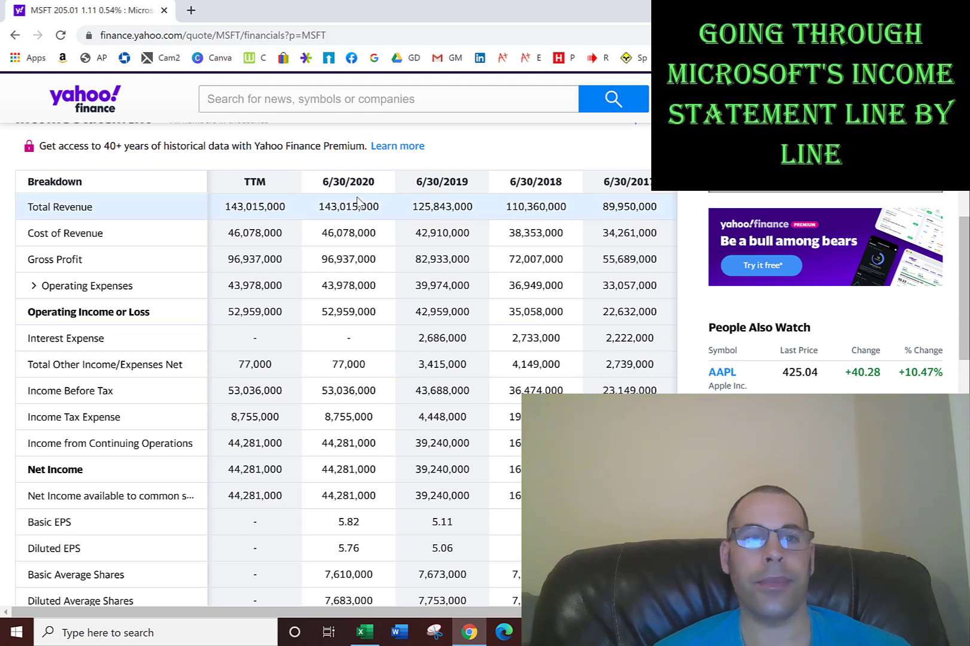
pyautogui.doubleClick(348, 207)
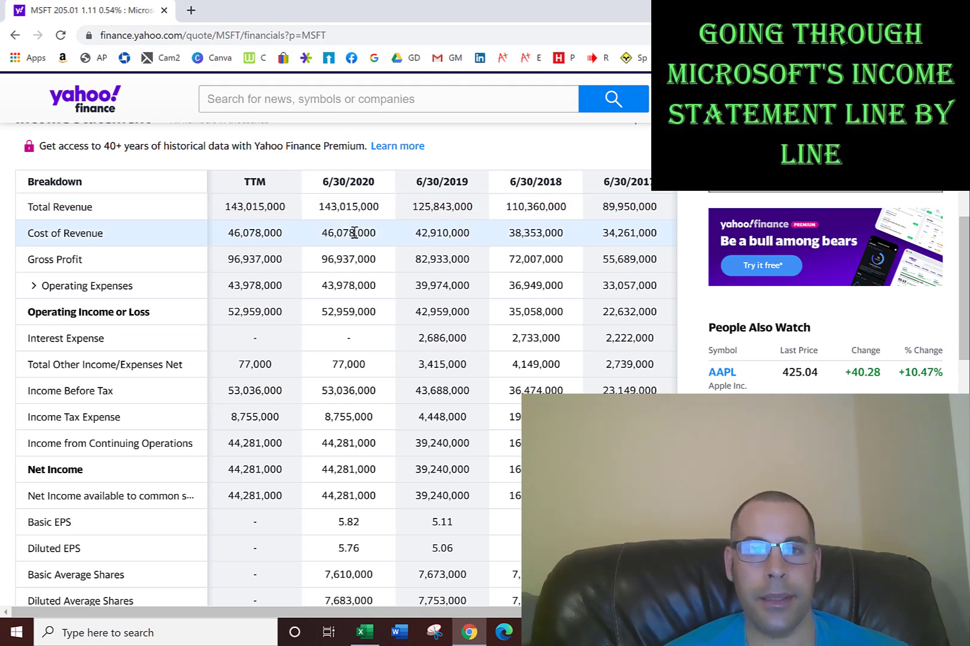
pyautogui.doubleClick(348, 233)
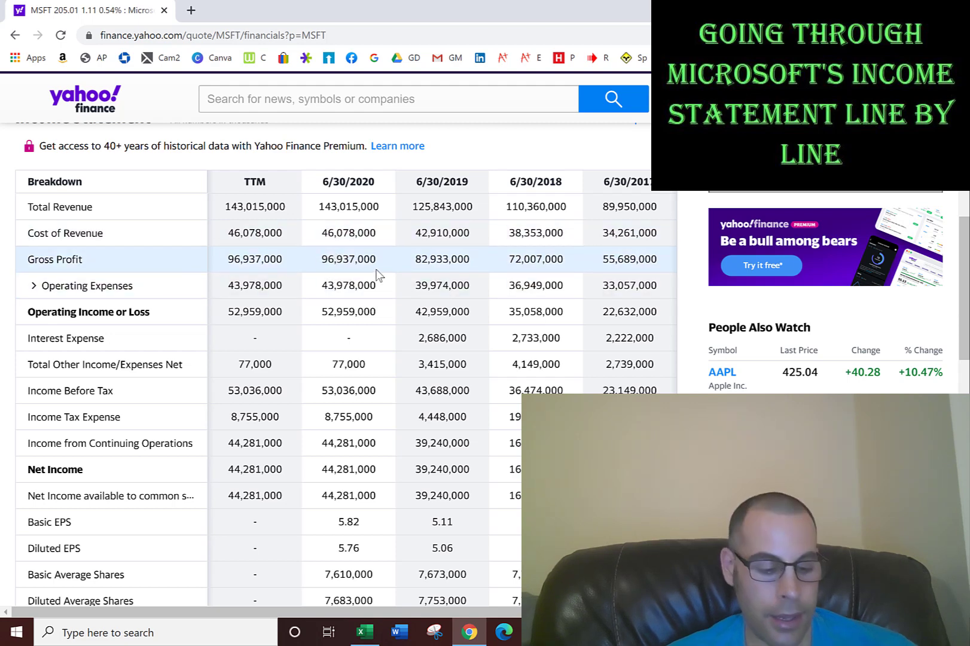
# Review the DCF sheet's 2018 revenue value and the 2019/2020 revenue and cost-of-revenue change formulas
pyautogui.click(365, 633)
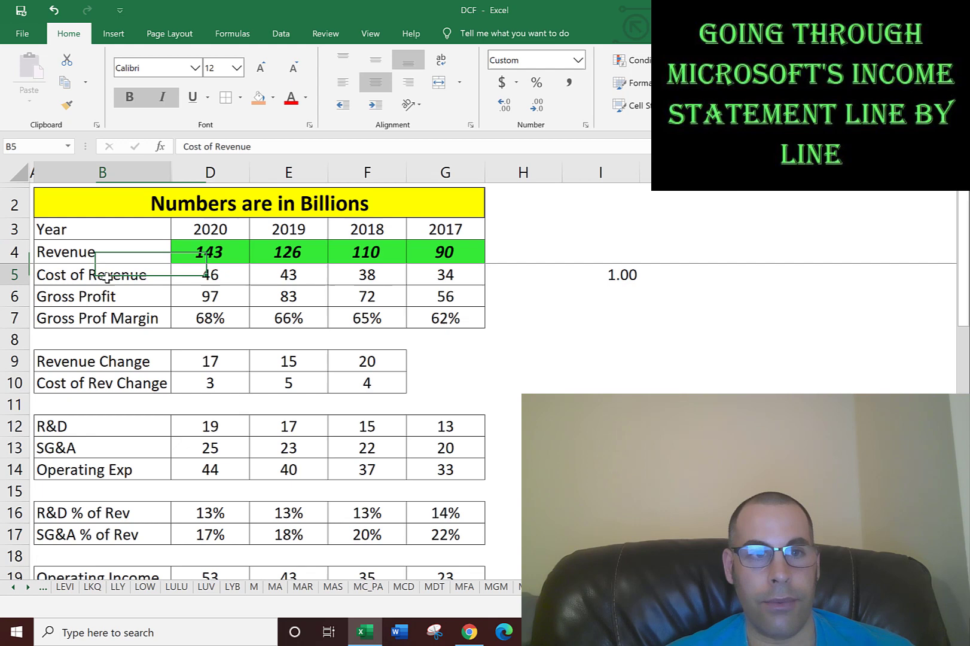
pyautogui.click(102, 295)
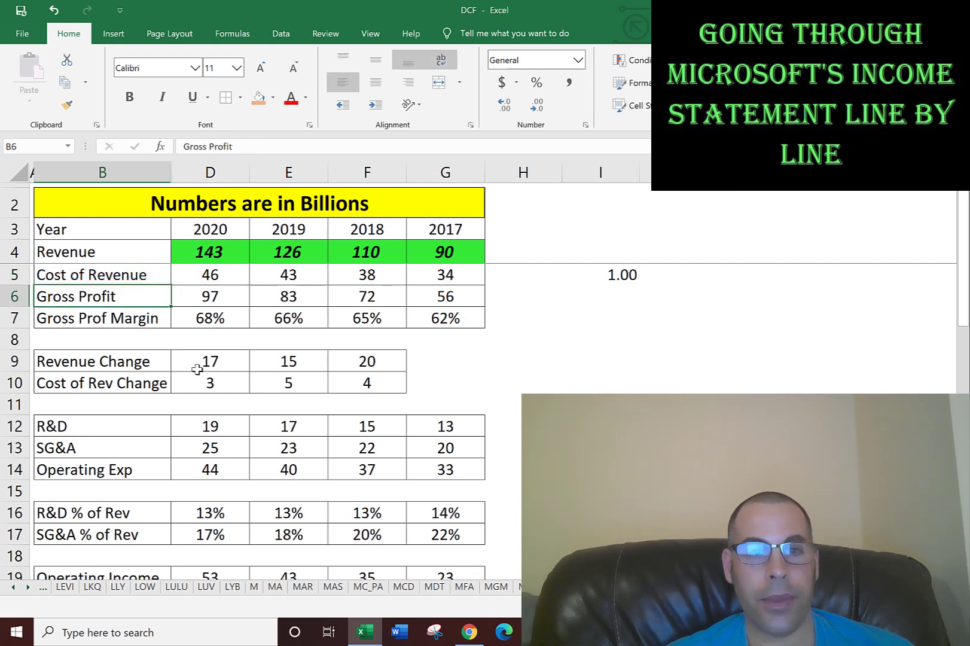
pyautogui.click(368, 361)
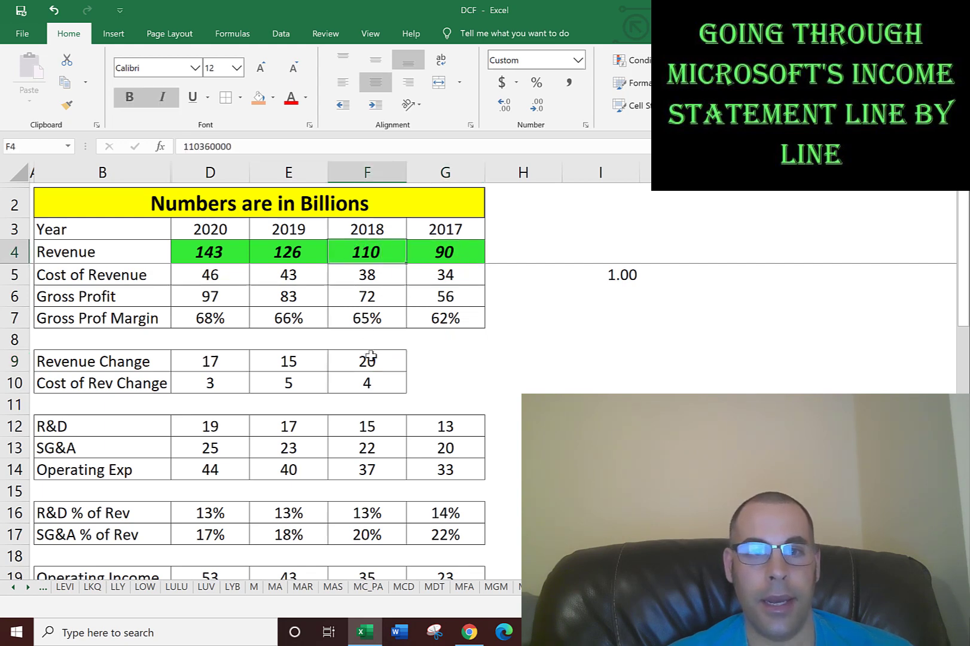
pyautogui.click(289, 362)
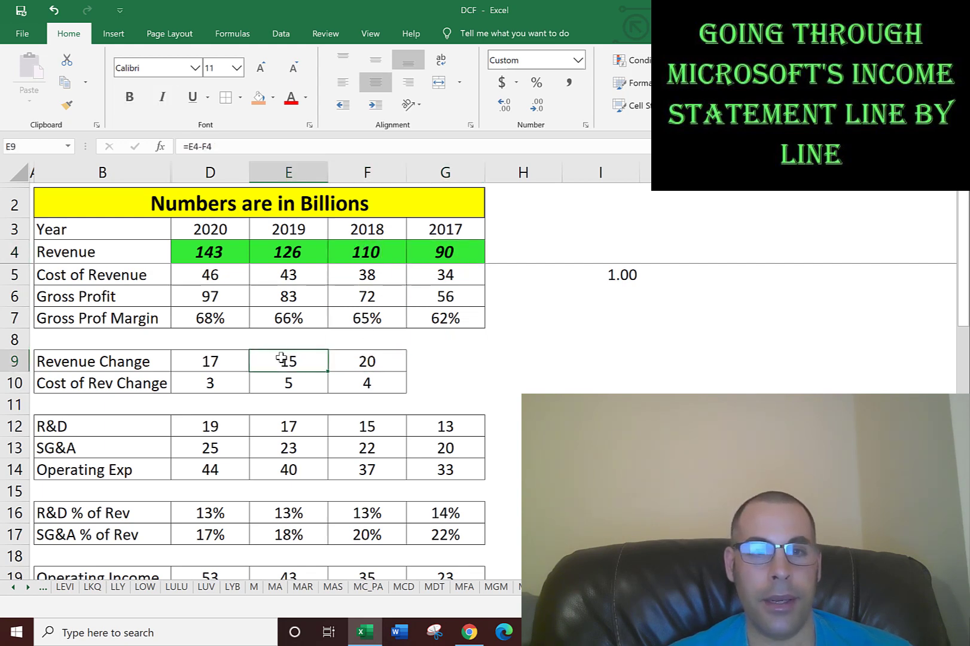
pyautogui.click(209, 360)
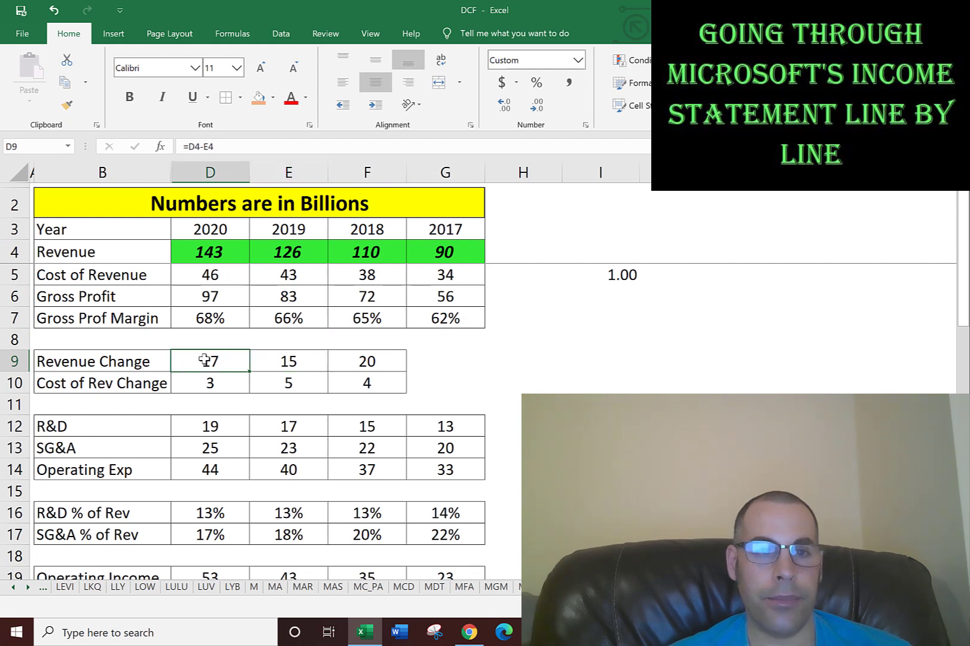
pyautogui.click(366, 382)
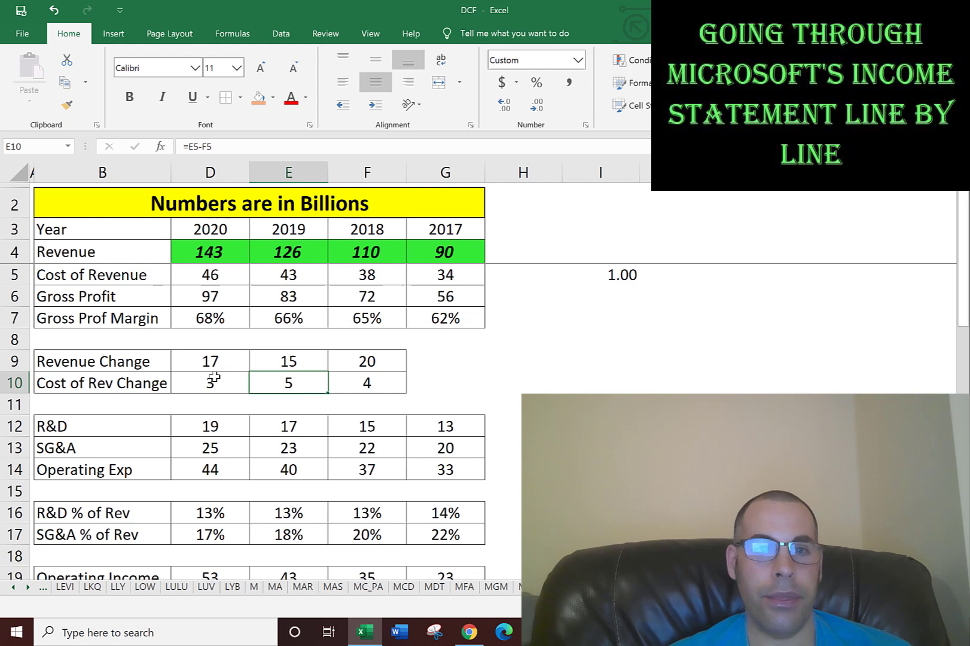
pyautogui.click(209, 383)
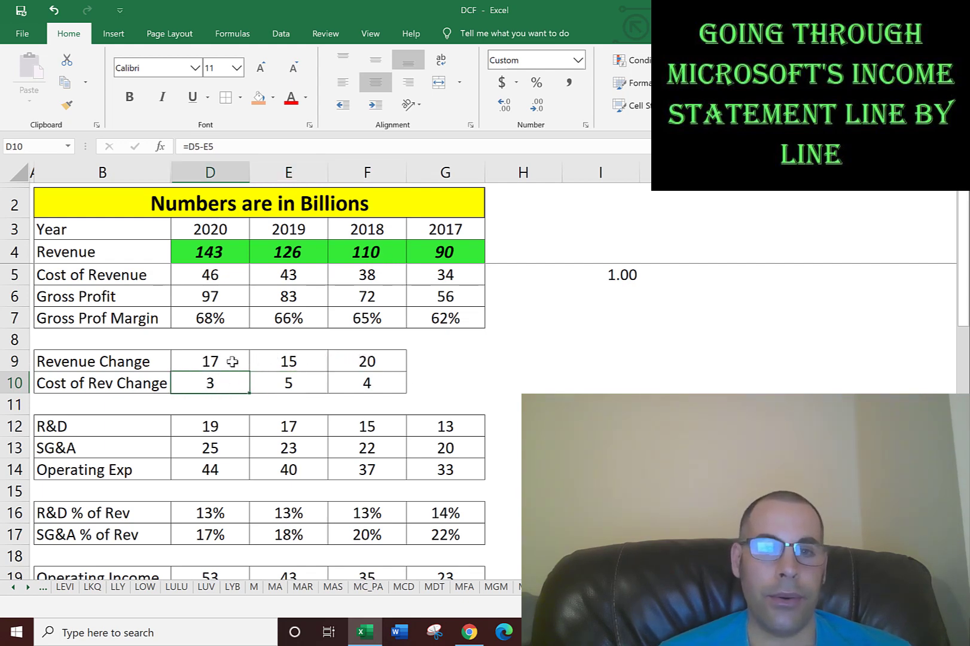
pyautogui.moveTo(347, 361)
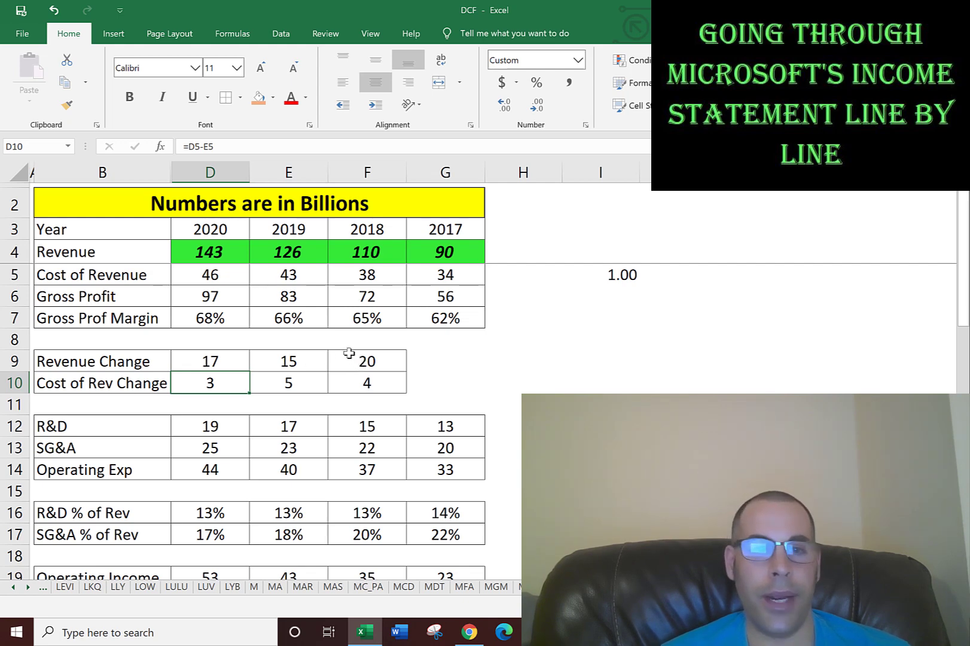
pyautogui.moveTo(311, 357)
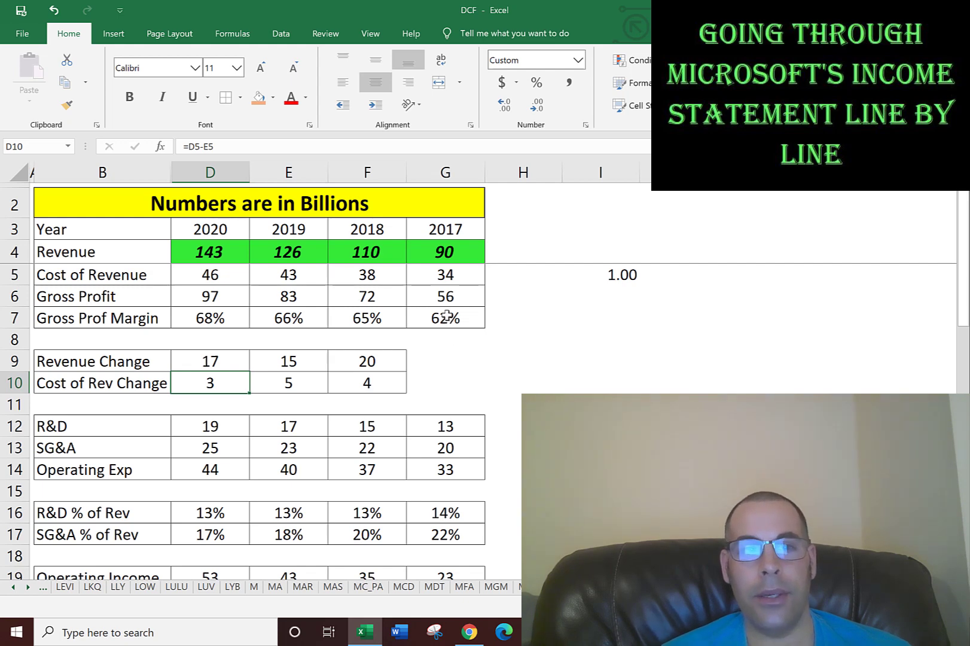
pyautogui.click(444, 317)
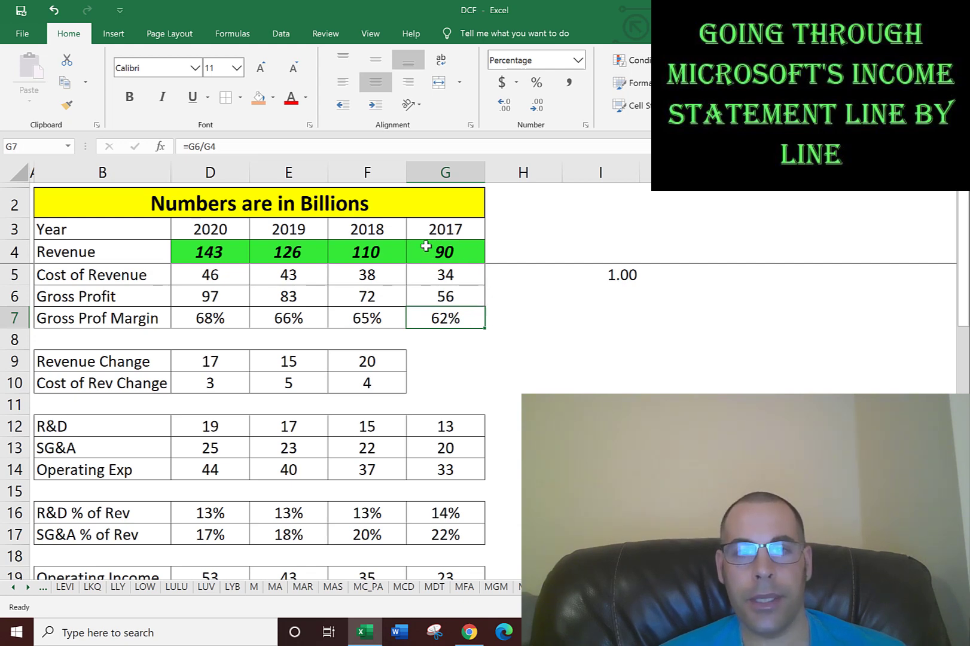
pyautogui.moveTo(445, 297)
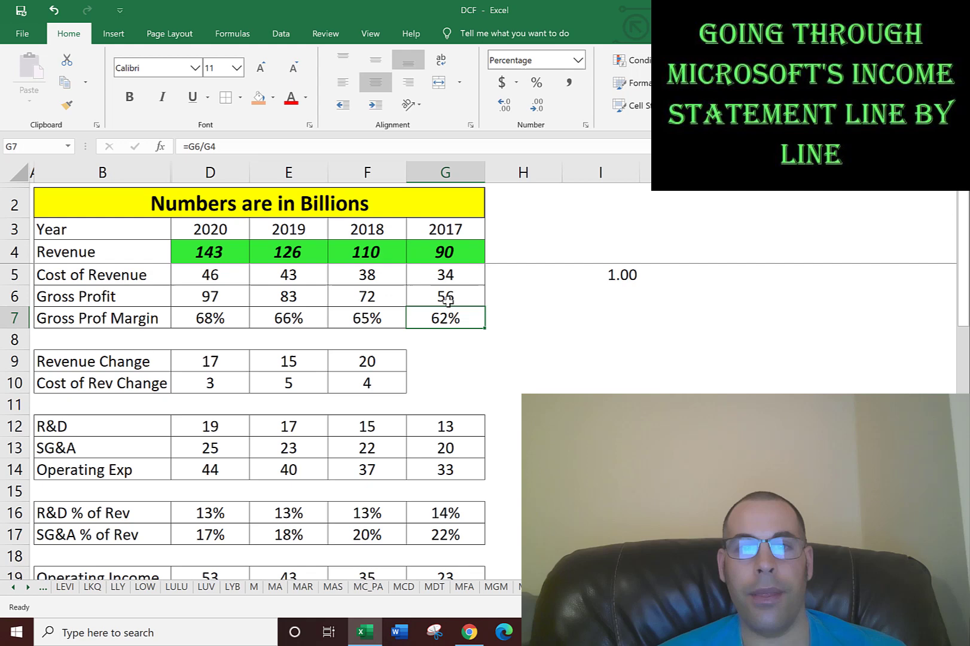
pyautogui.moveTo(438, 262)
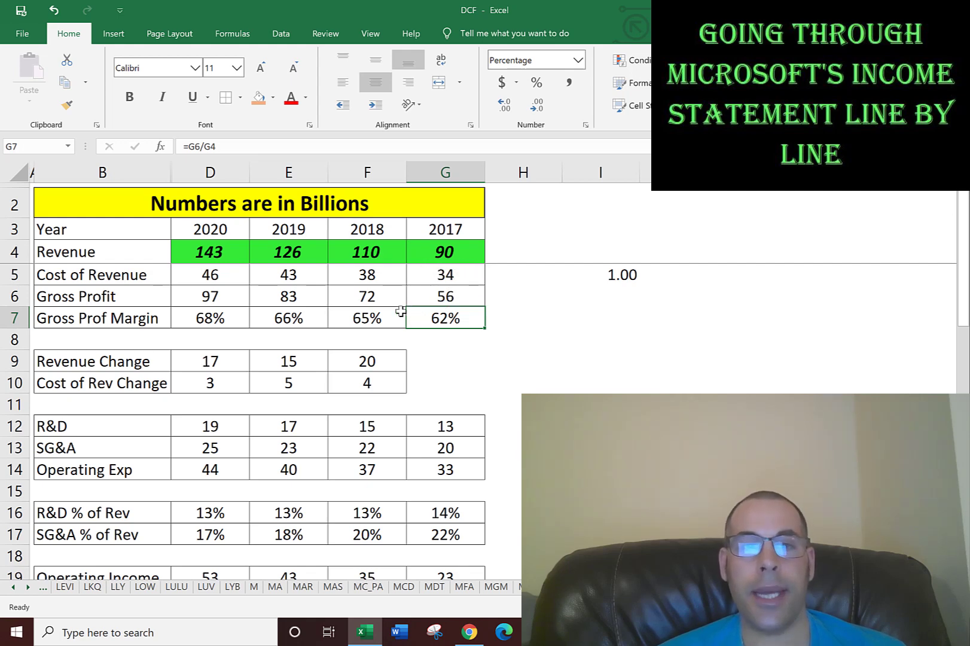
pyautogui.click(365, 318)
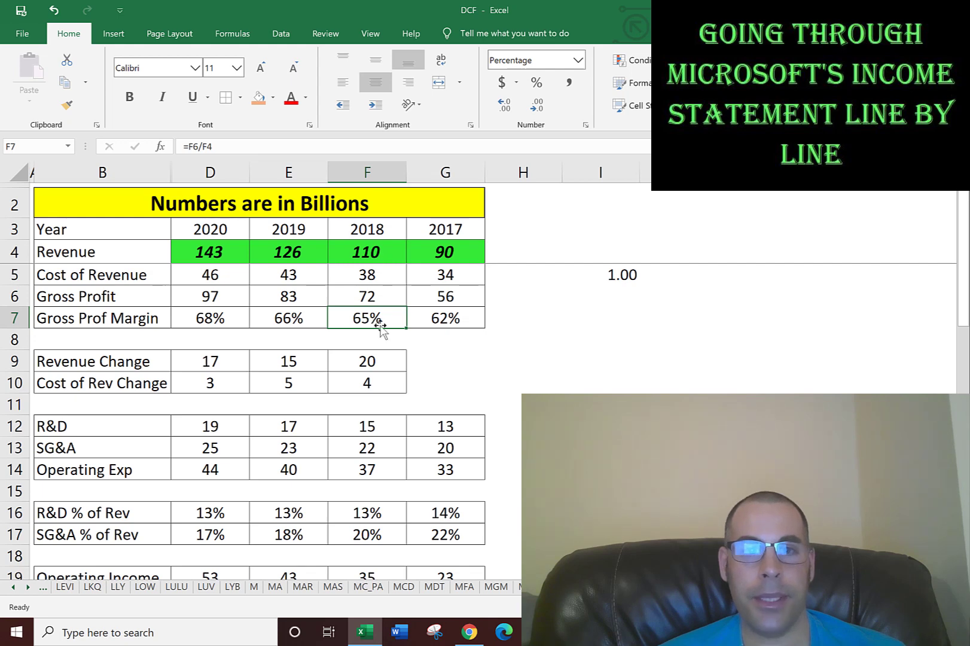
pyautogui.click(288, 317)
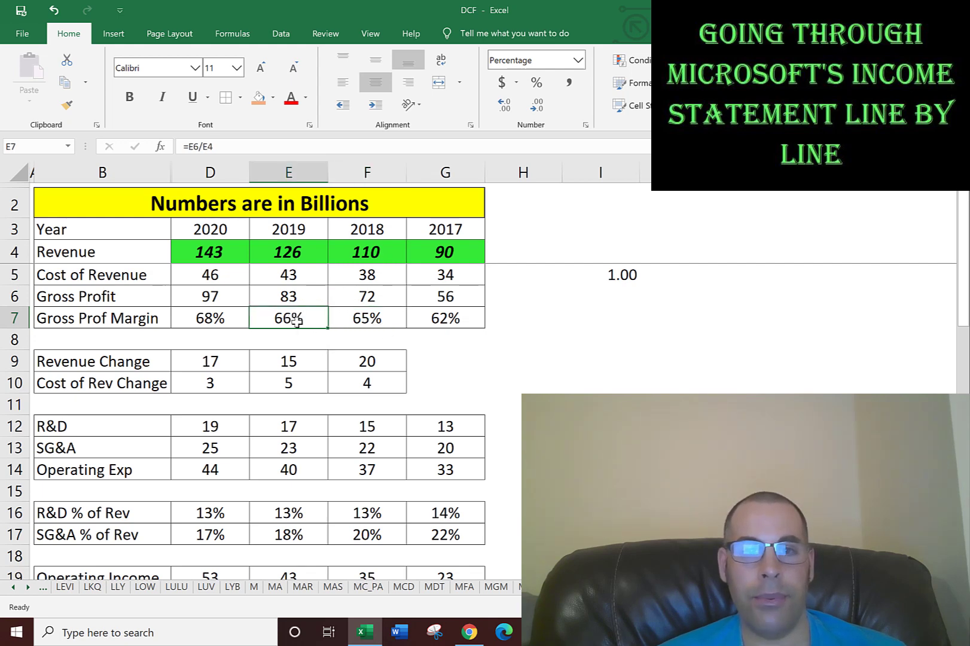
pyautogui.click(209, 317)
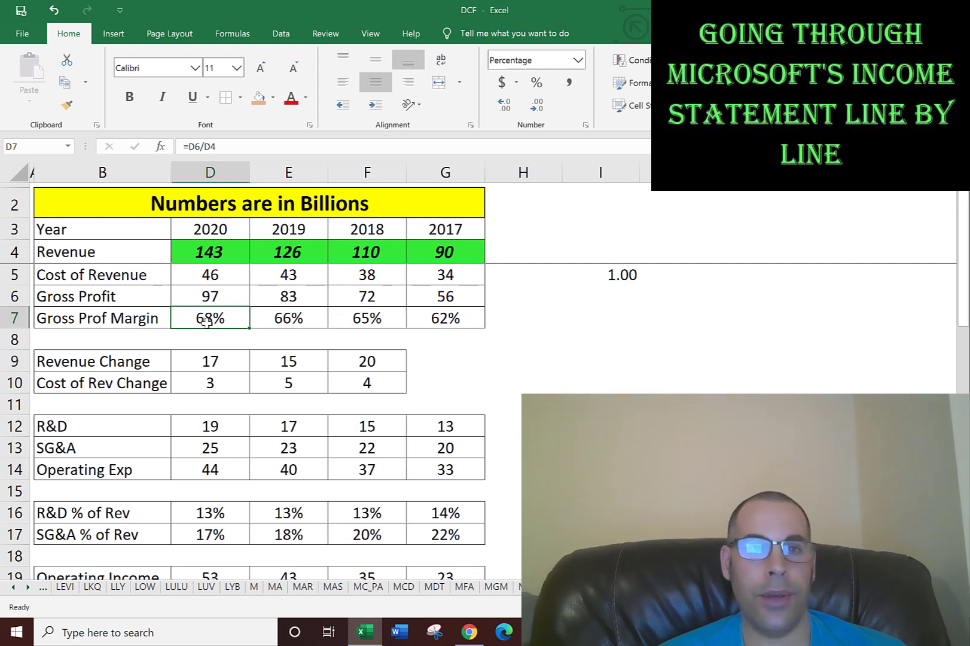
pyautogui.click(445, 317)
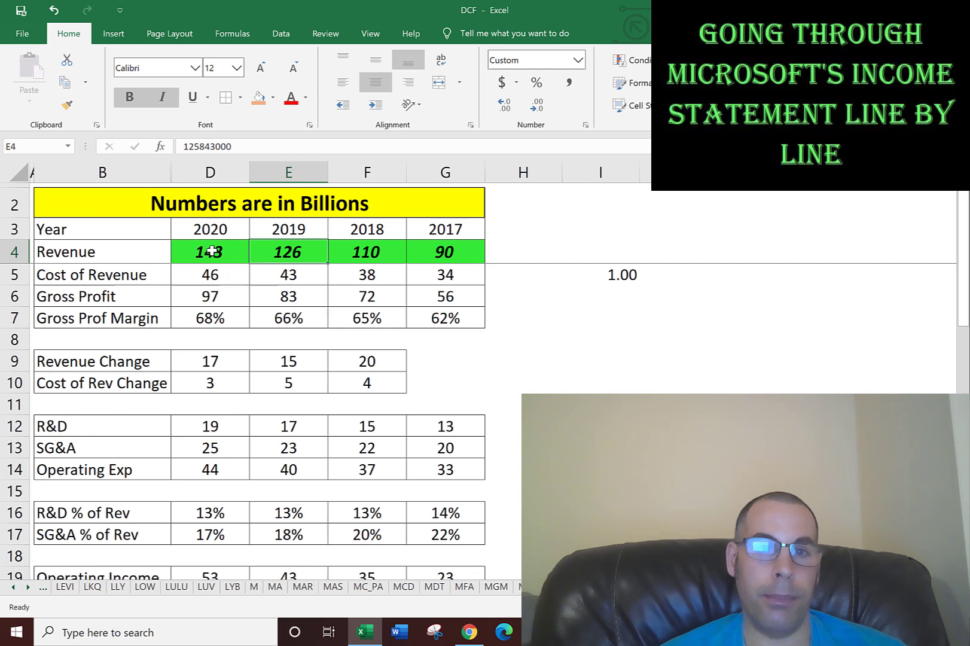
# Enter 1.2 as the cost-of-revenue multiplier in I5 and check the 2019 gross margin and 2020 revenue change formulas
pyautogui.click(599, 274)
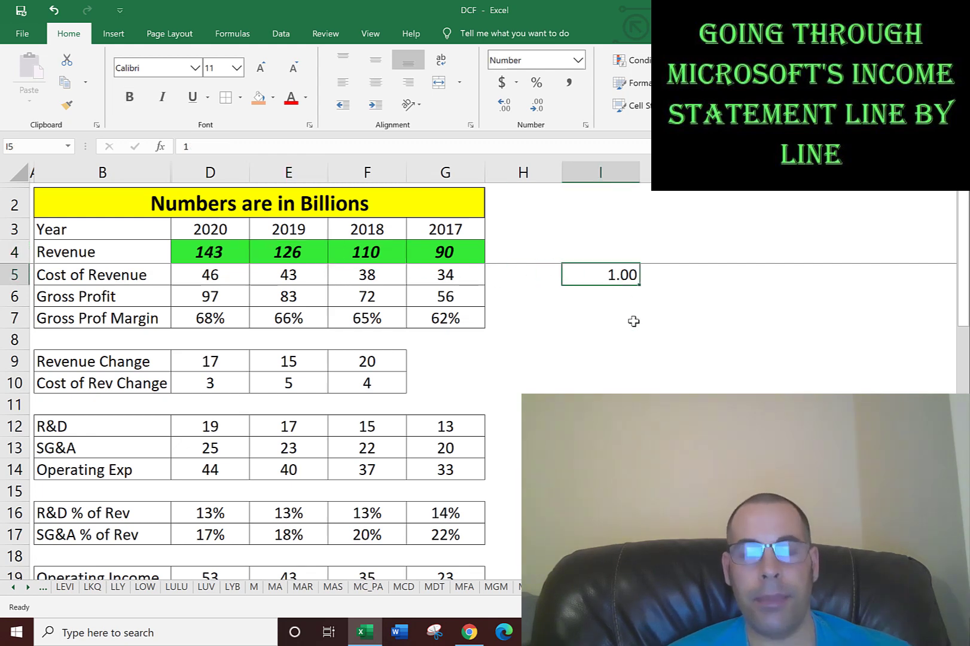
pyautogui.write('1.2')
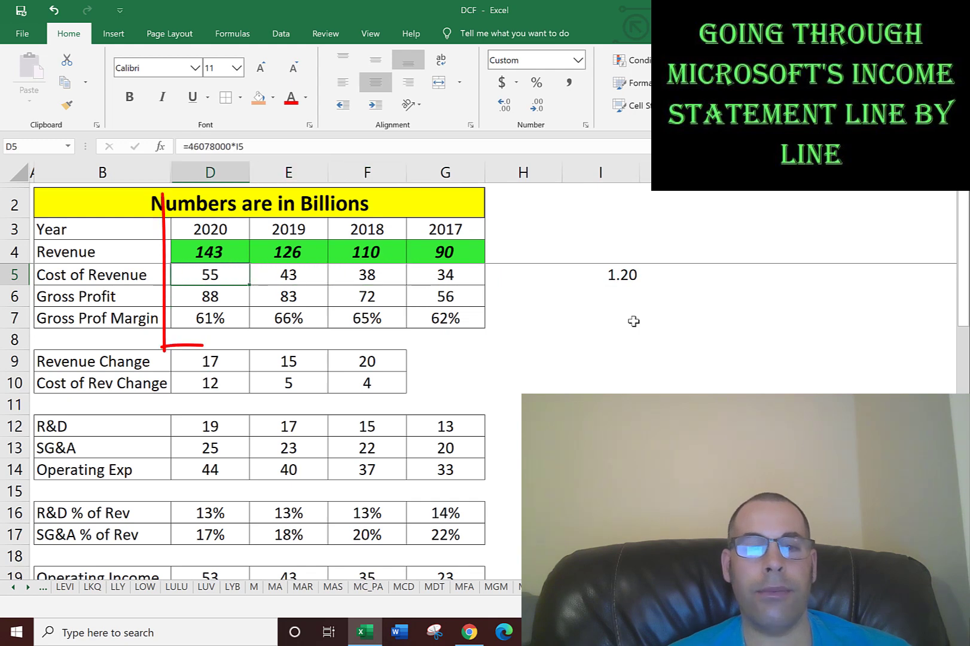
pyautogui.moveTo(164, 199); pyautogui.dragTo(259, 347)
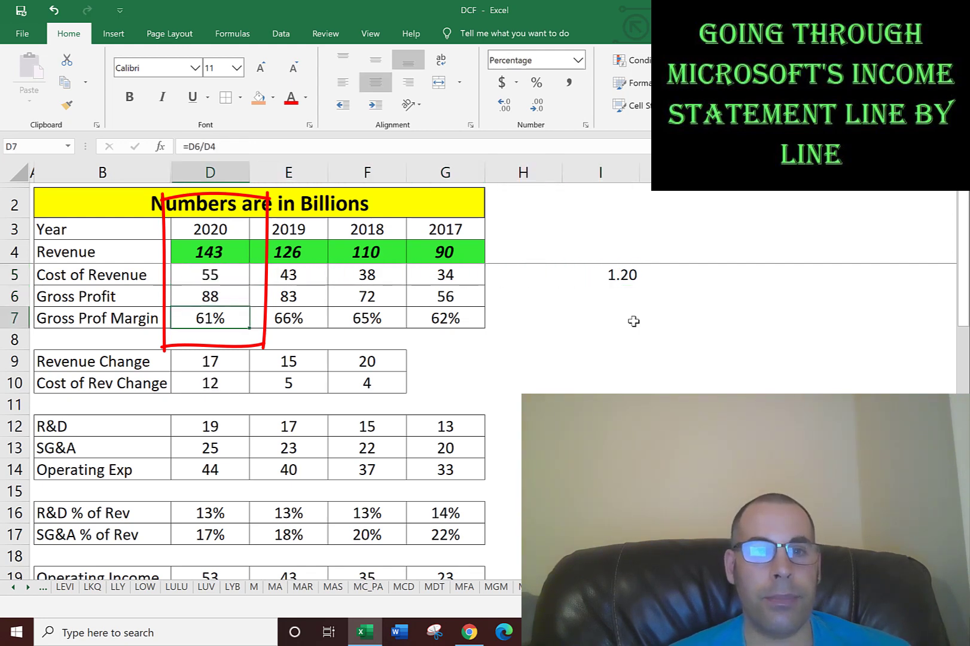
pyautogui.click(288, 316)
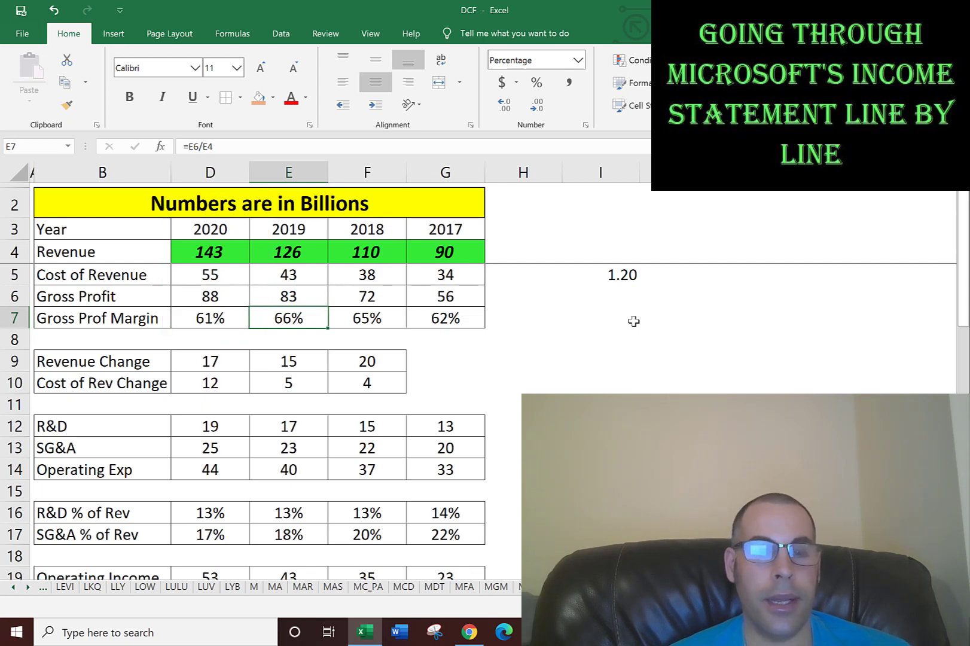
pyautogui.click(288, 361)
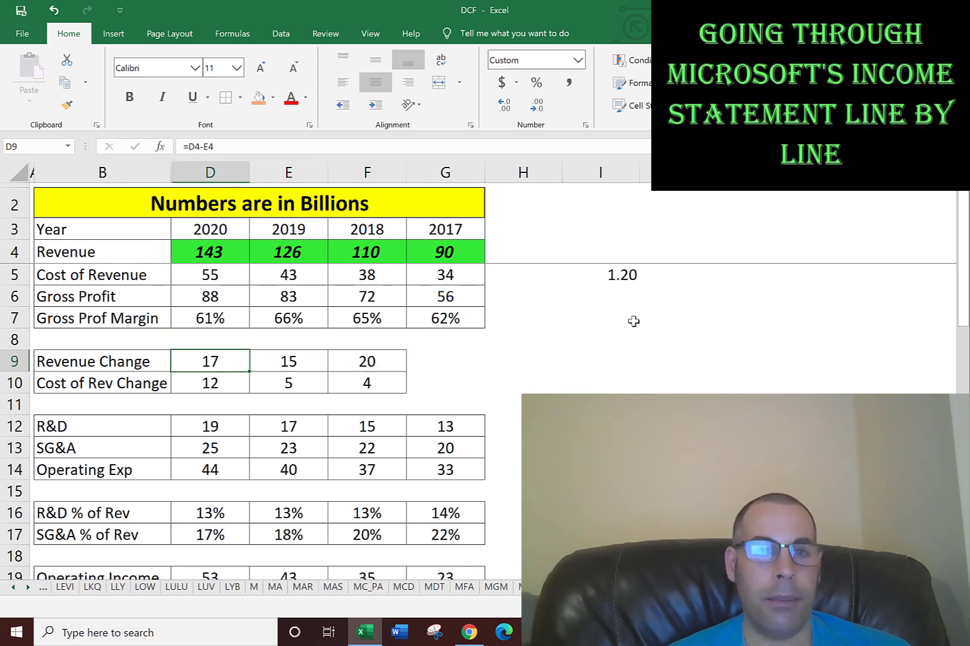
# Review the 2020 revenue figure and cost-of-revenue formulas, then return to the Yahoo Finance income statement
pyautogui.click(210, 338)
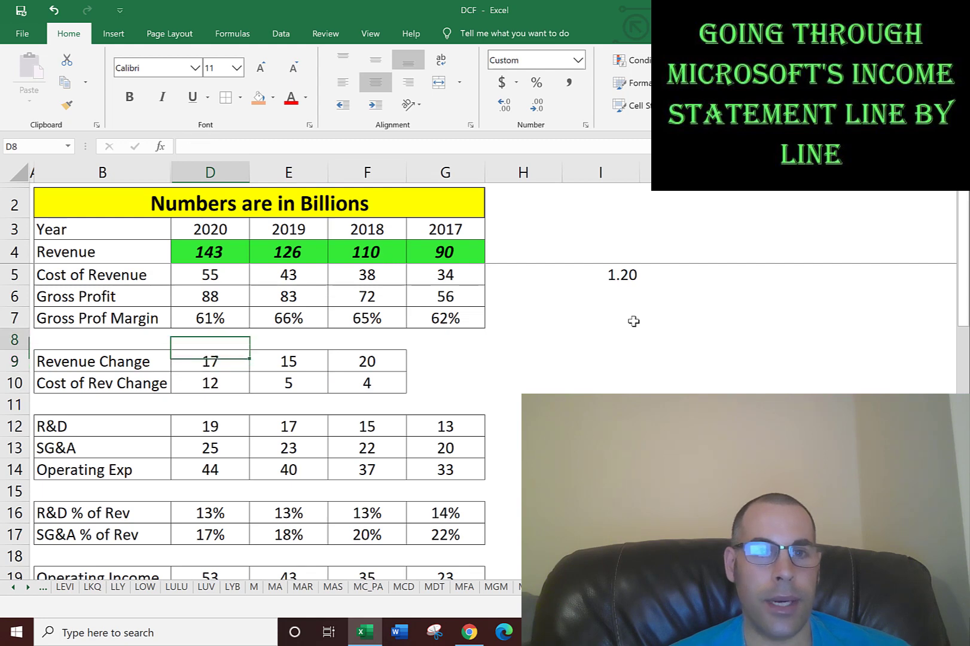
pyautogui.click(209, 251)
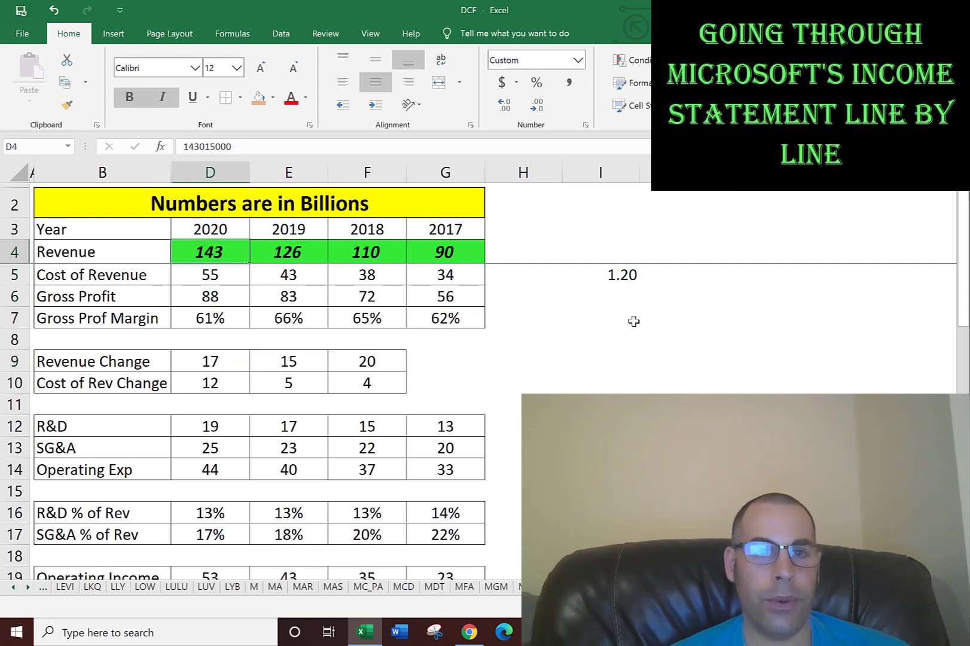
pyautogui.click(209, 383)
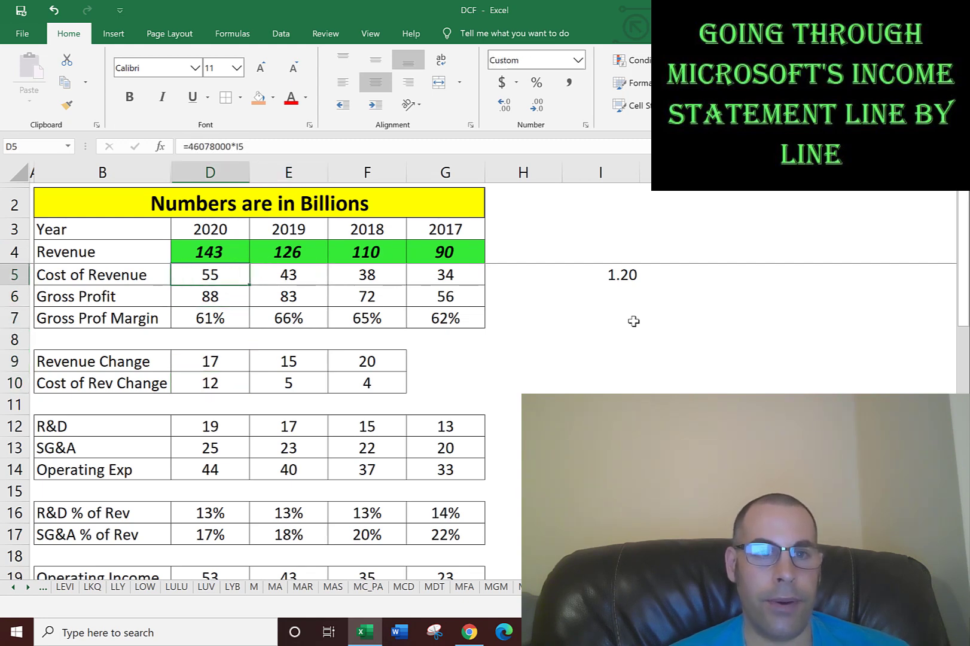
pyautogui.click(209, 383)
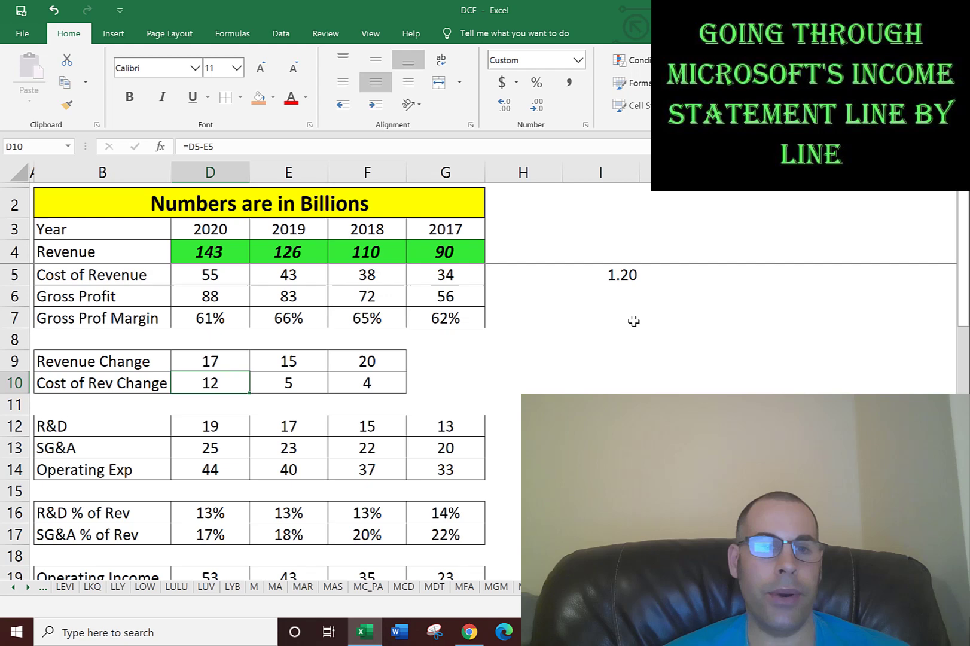
pyautogui.click(288, 317)
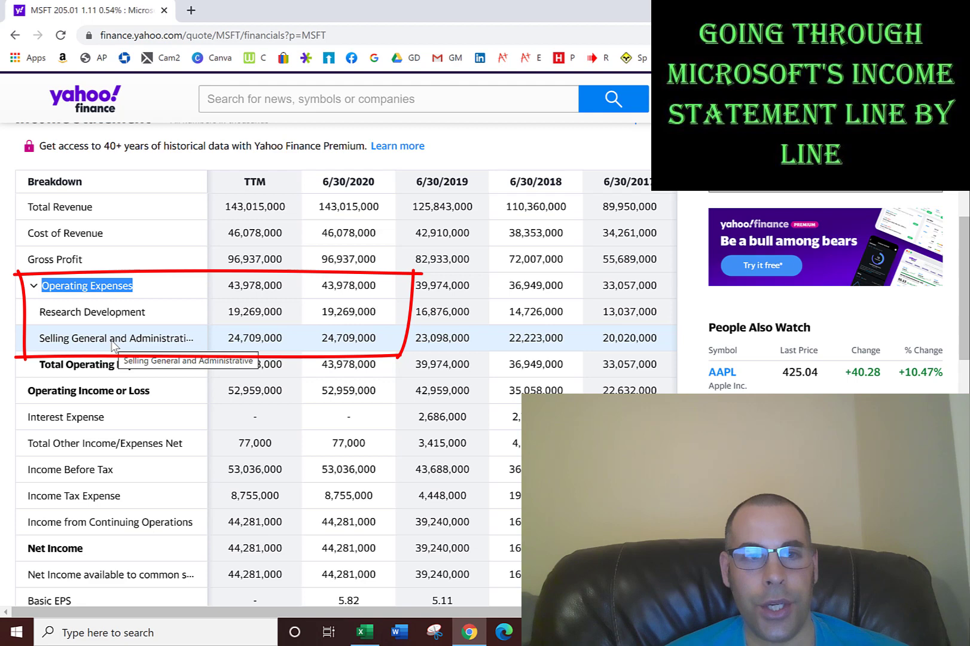
pyautogui.moveTo(108, 312)
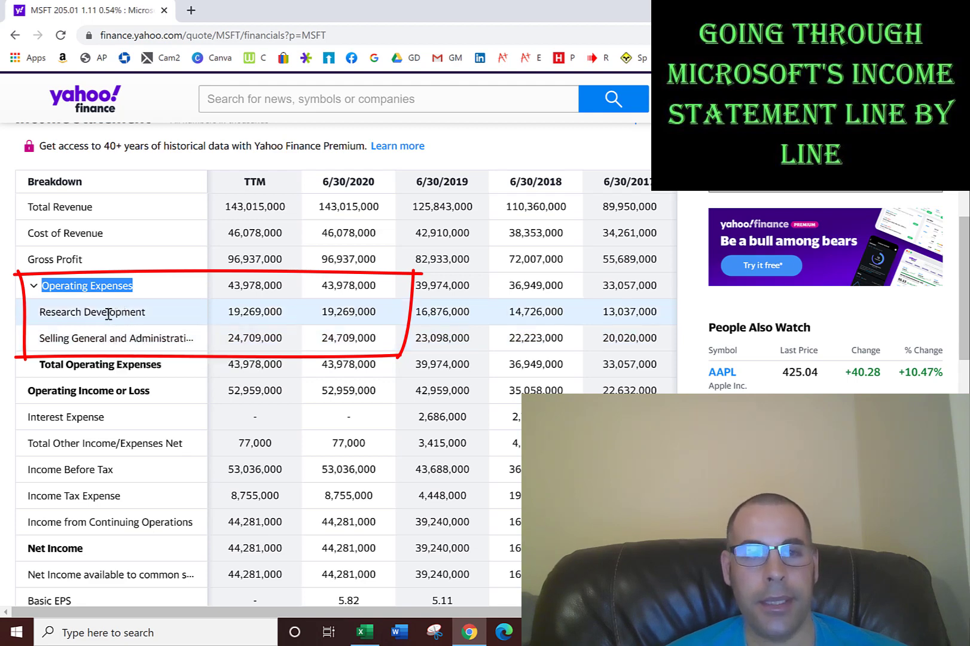
pyautogui.moveTo(363, 302)
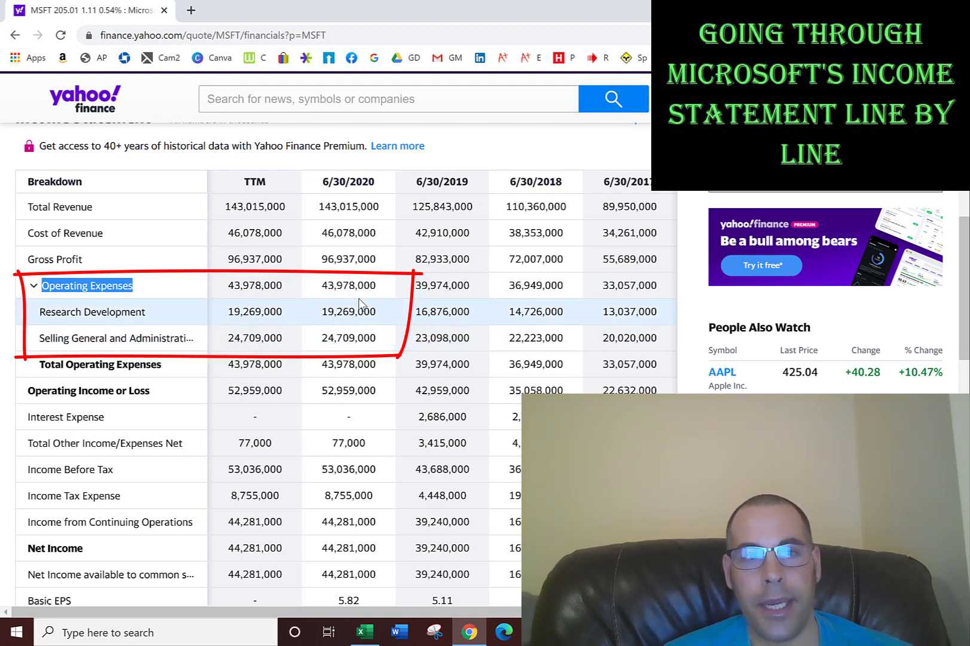
pyautogui.moveTo(378, 313)
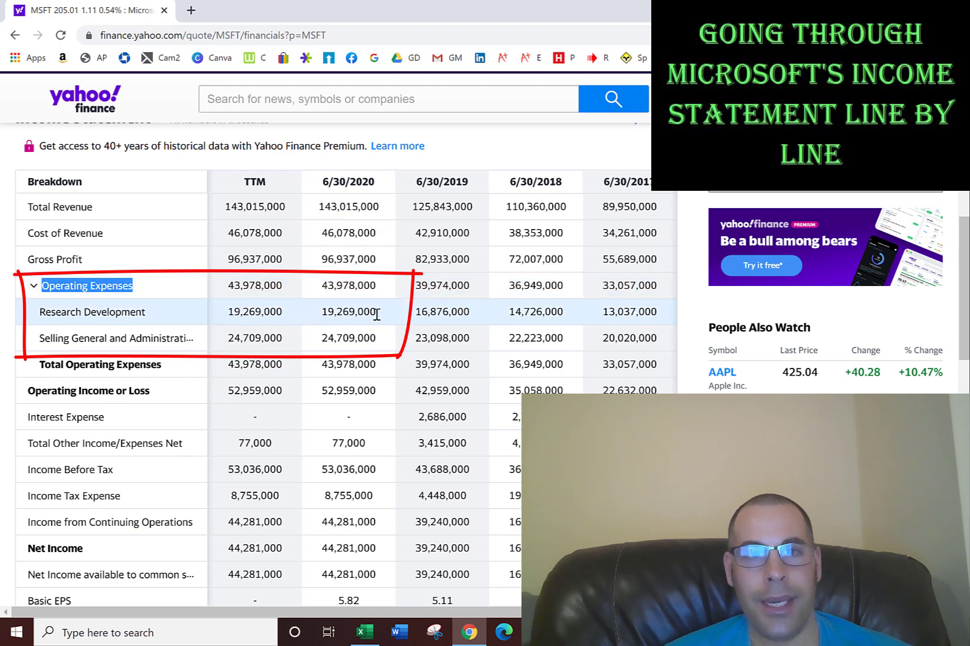
pyautogui.moveTo(322, 324)
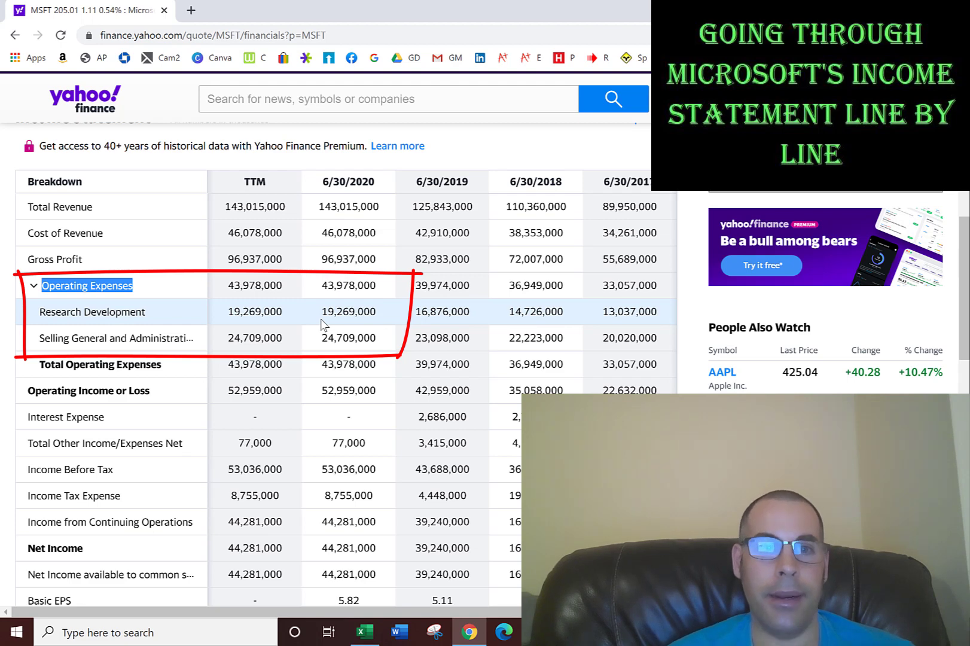
# Highlight the 2020 SG&A value 24,709,000 and return to the Excel workbook
pyautogui.doubleClick(348, 338)
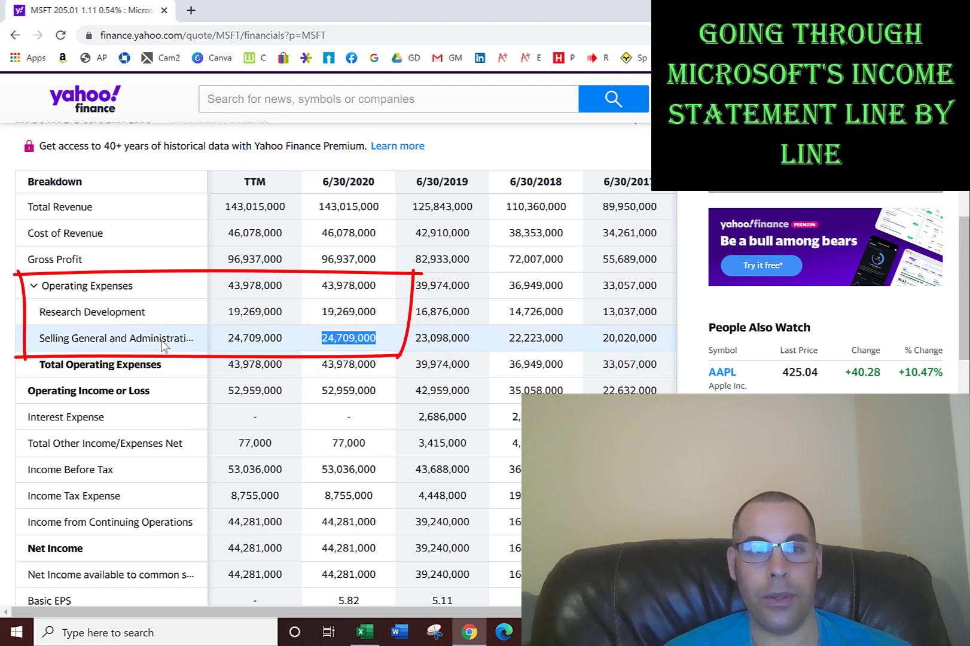
pyautogui.moveTo(299, 347)
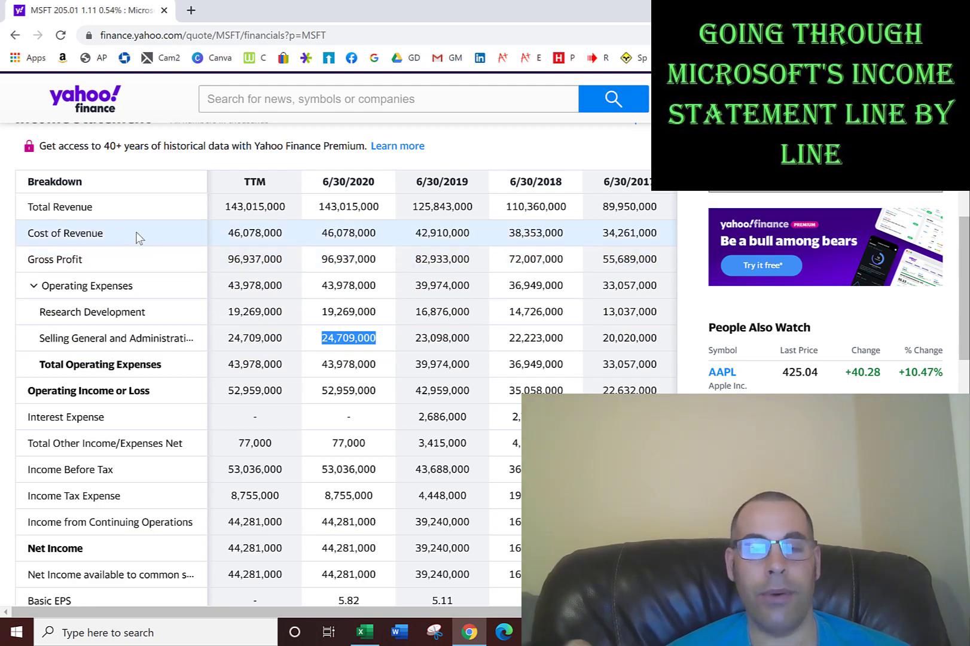
pyautogui.moveTo(629, 302)
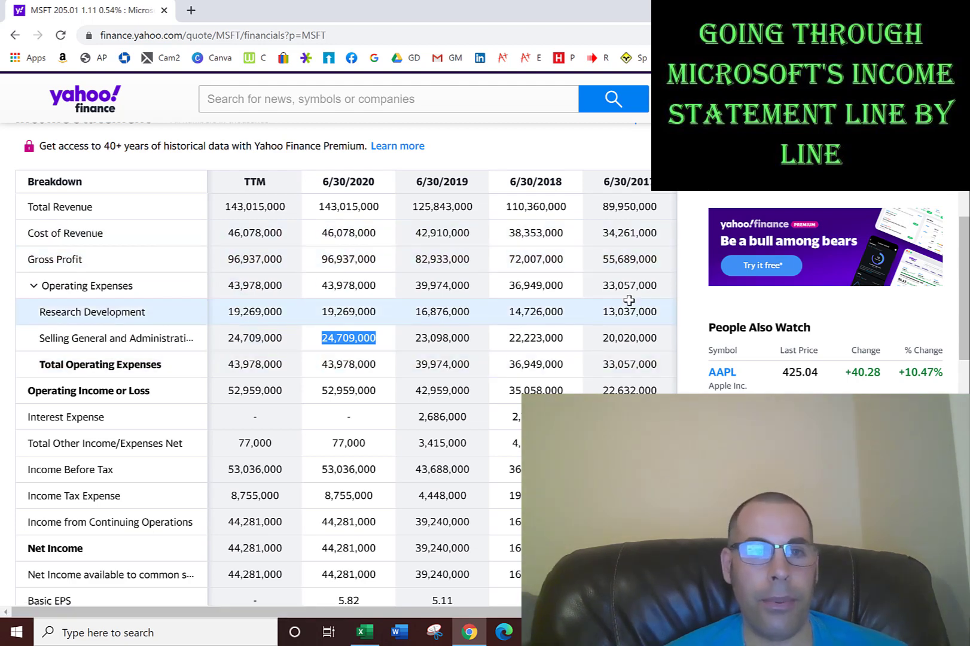
pyautogui.click(365, 632)
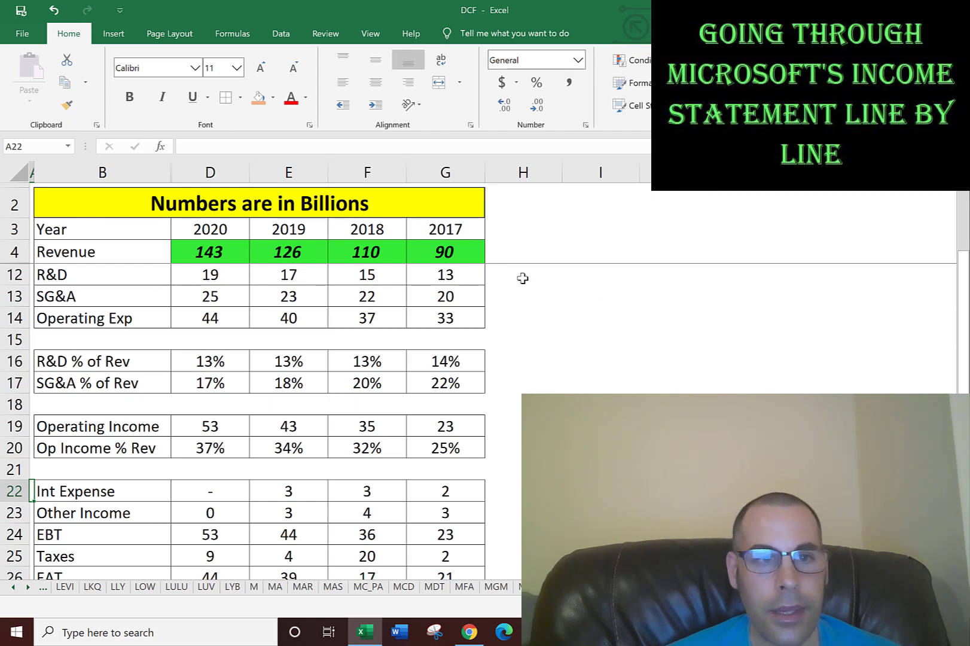
# Check the 2017 R&D percent-of-revenue formula =G12/$G$4 and hide the R&D and SG&A rows
pyautogui.click(444, 362)
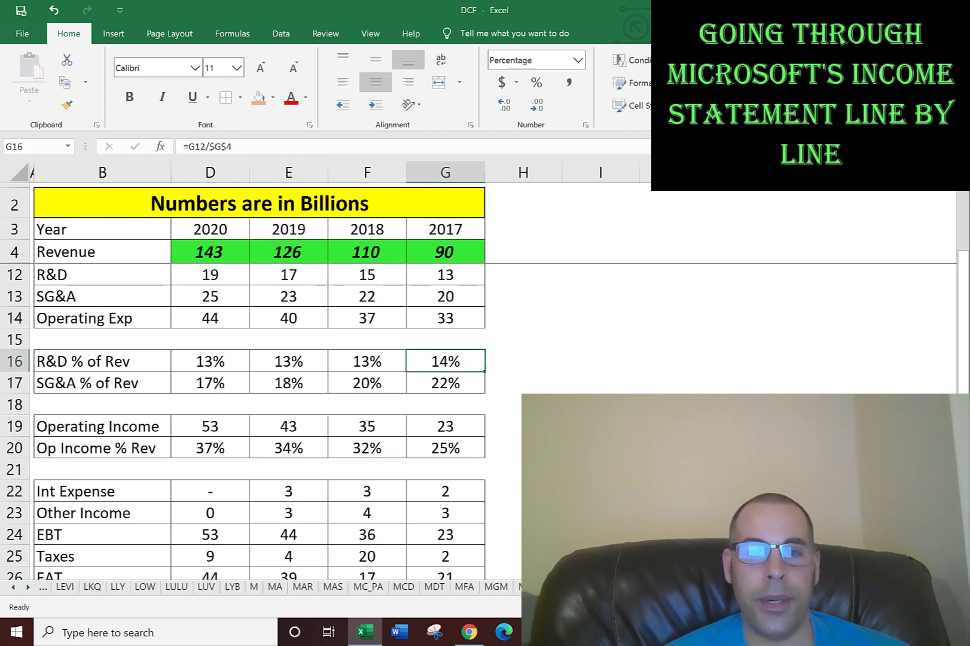
pyautogui.click(102, 361)
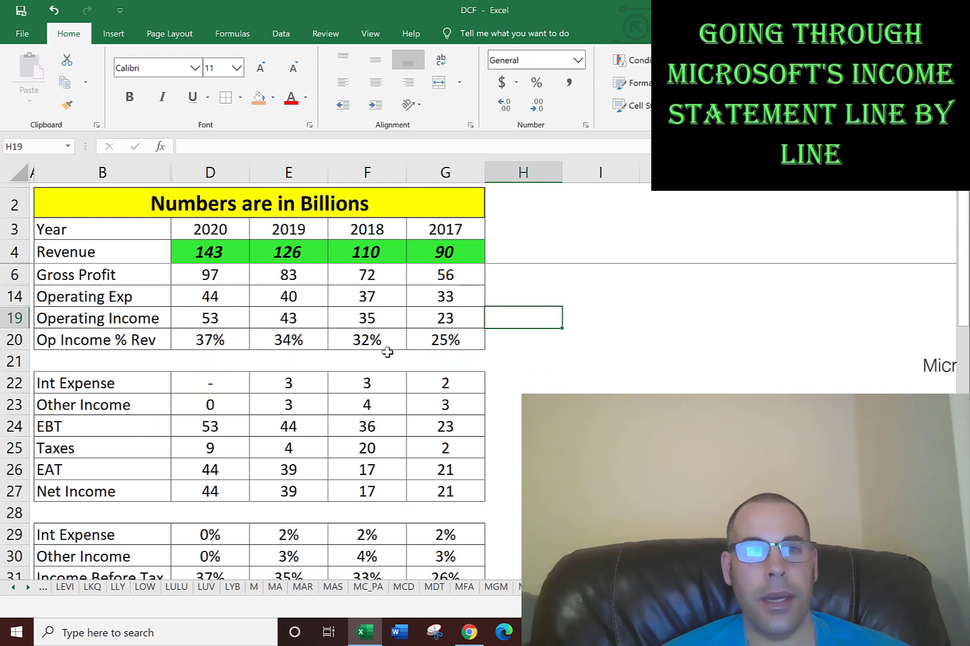
pyautogui.moveTo(442, 318)
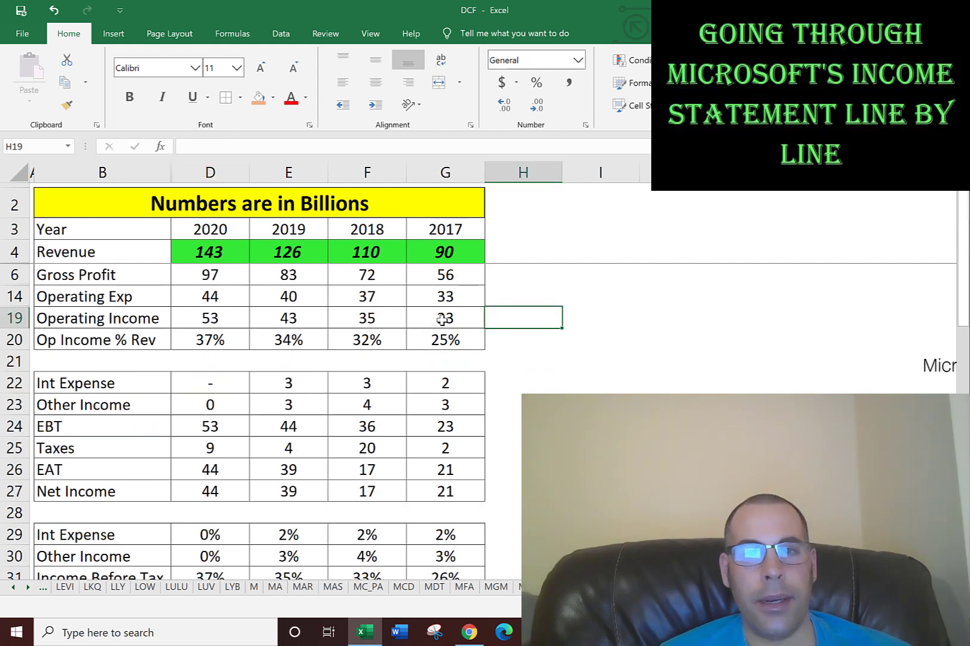
# Inspect the raw 2017 gross profit and revenue figures, then bring up Yahoo Finance
pyautogui.click(445, 274)
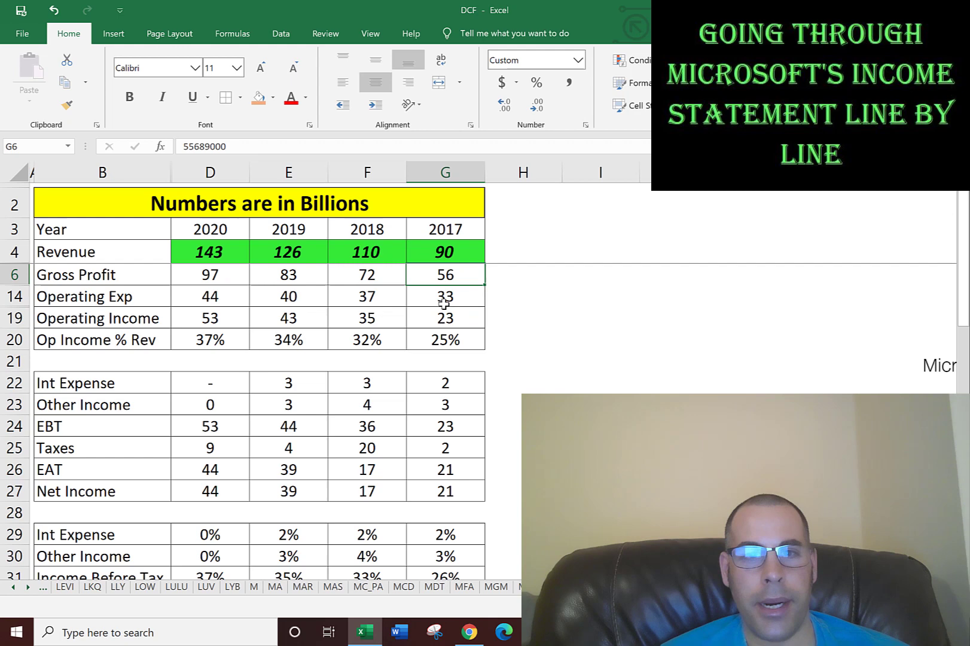
pyautogui.click(445, 317)
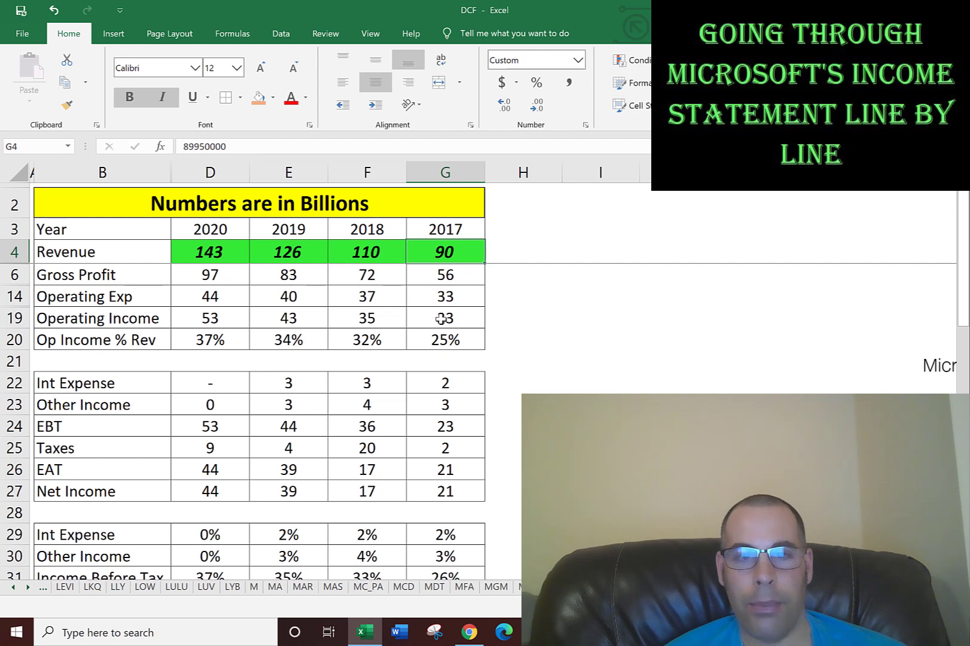
pyautogui.click(365, 338)
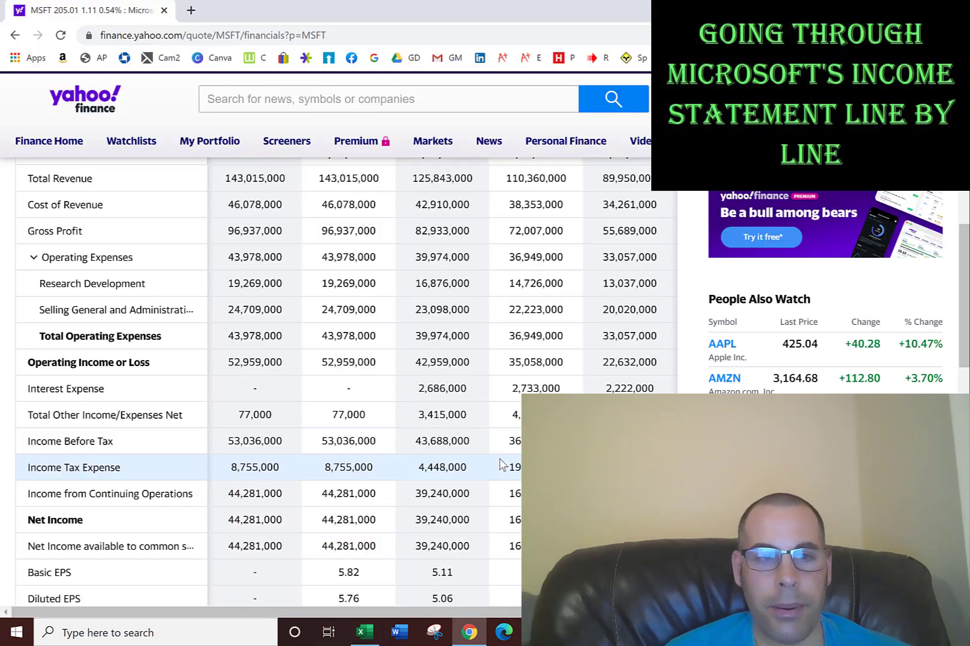
pyautogui.moveTo(106, 389)
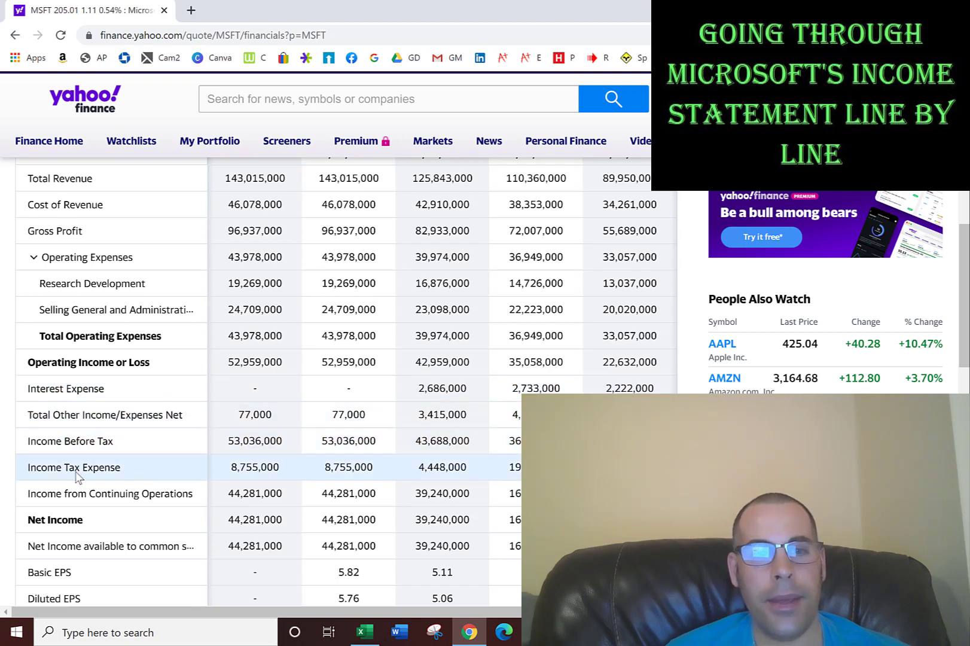
pyautogui.moveTo(337, 407)
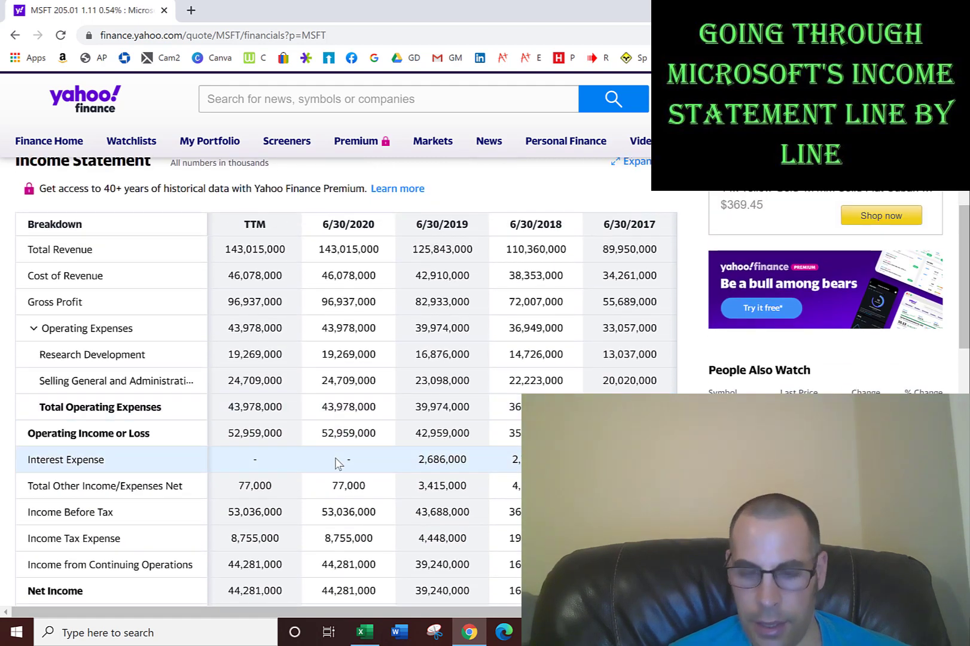
# Highlight the 2020 and 2019 Total Other Income values, then switch back to the Excel income statement sheet
pyautogui.scroll(-3)
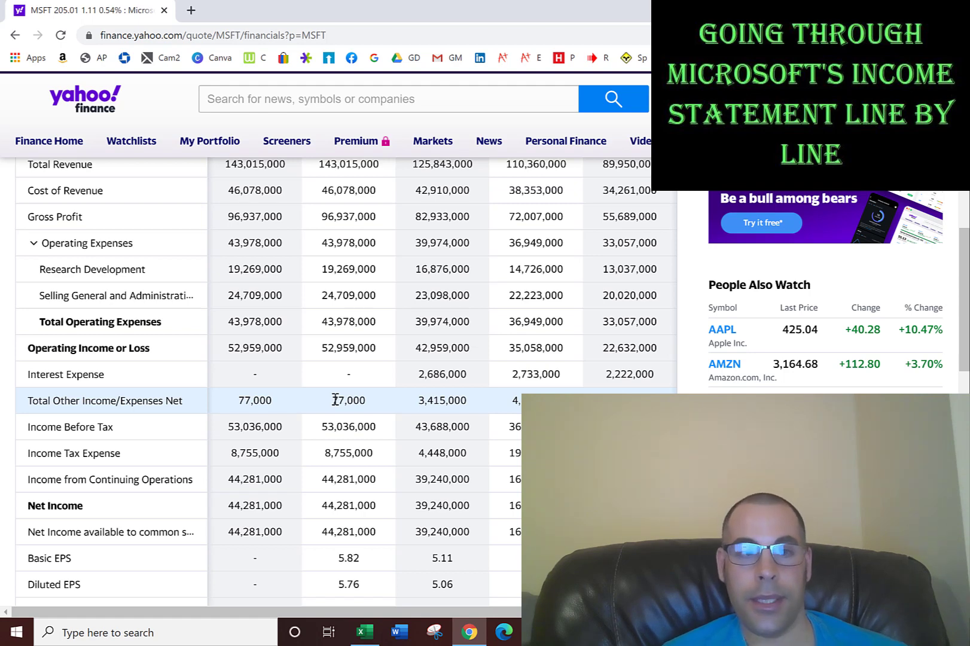
pyautogui.moveTo(401, 411)
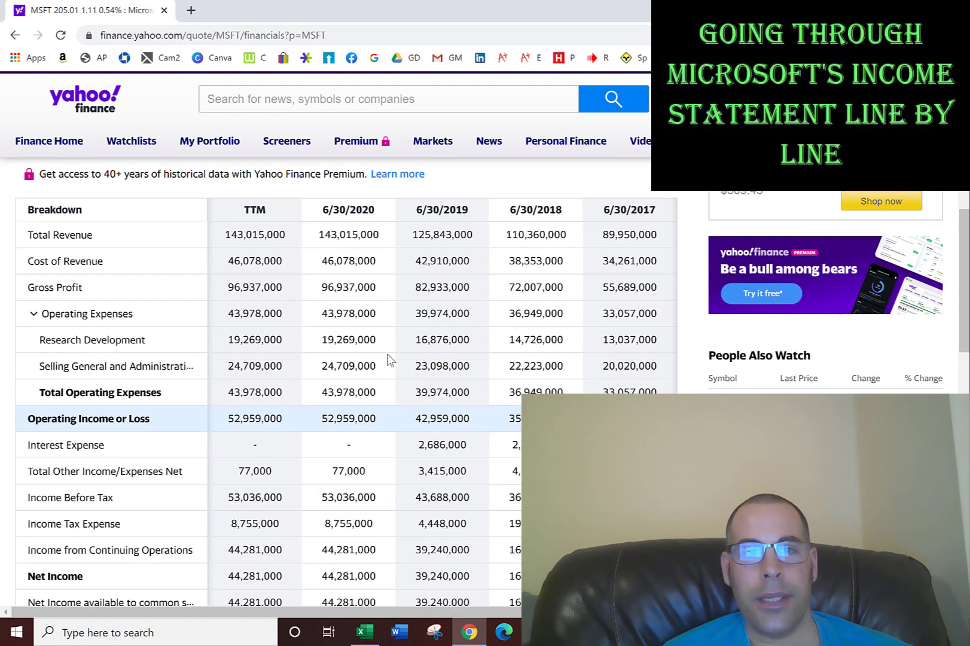
pyautogui.doubleClick(348, 472)
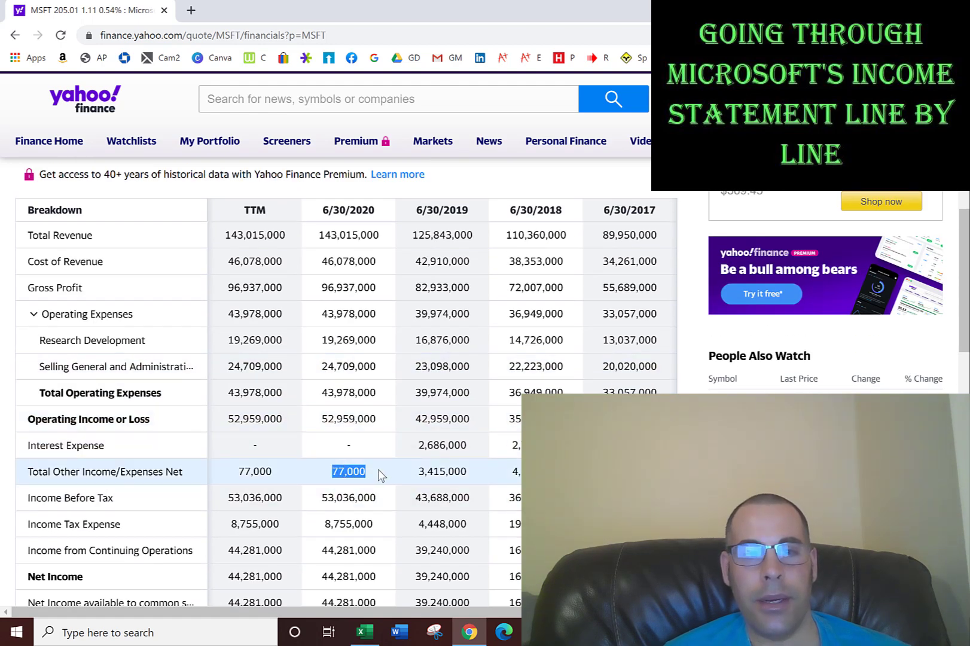
pyautogui.click(442, 471)
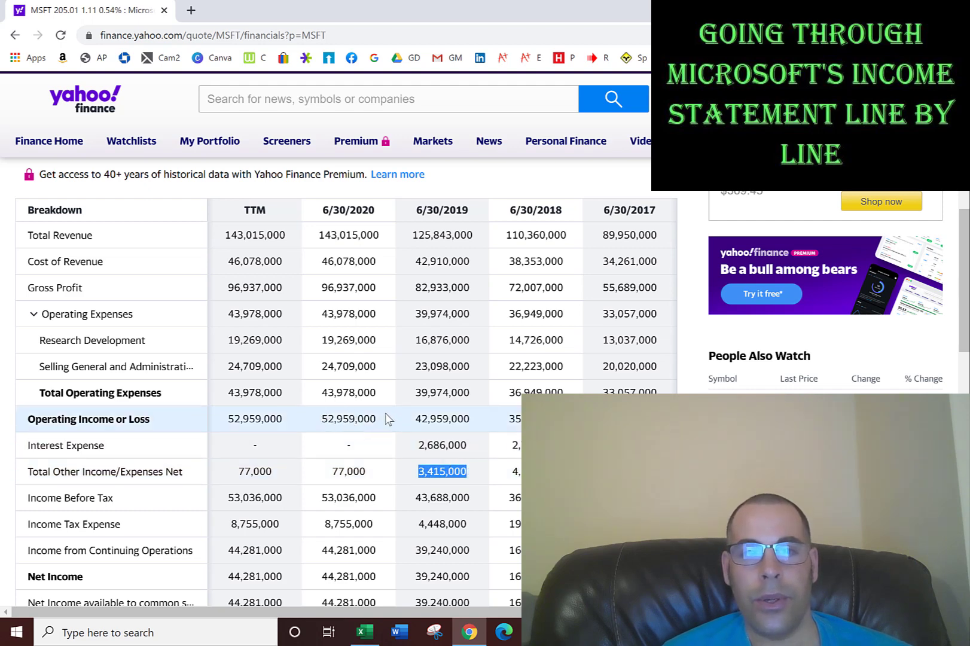
pyautogui.moveTo(327, 445)
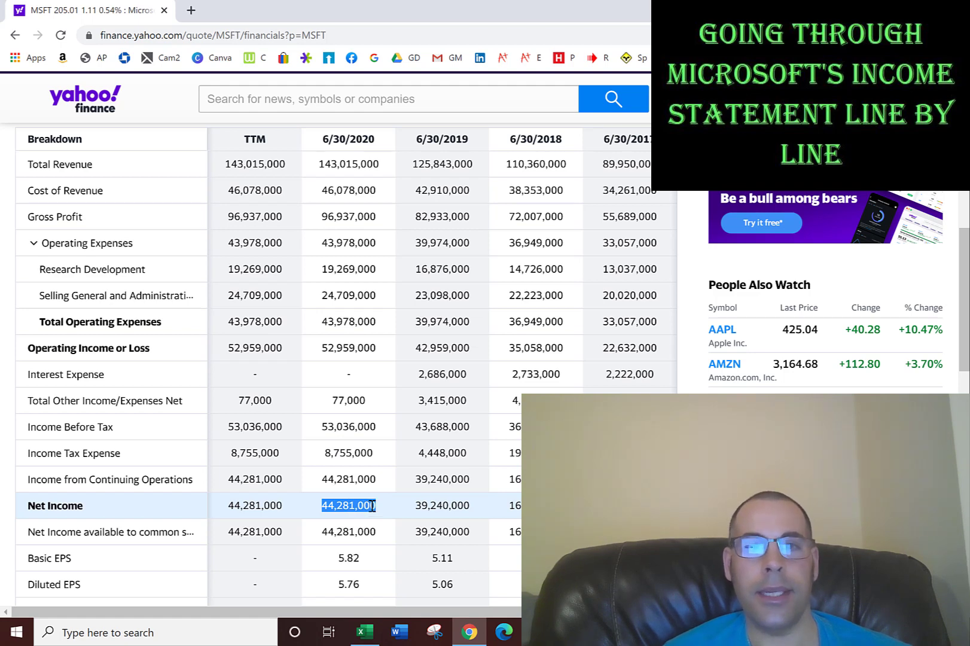
pyautogui.click(364, 633)
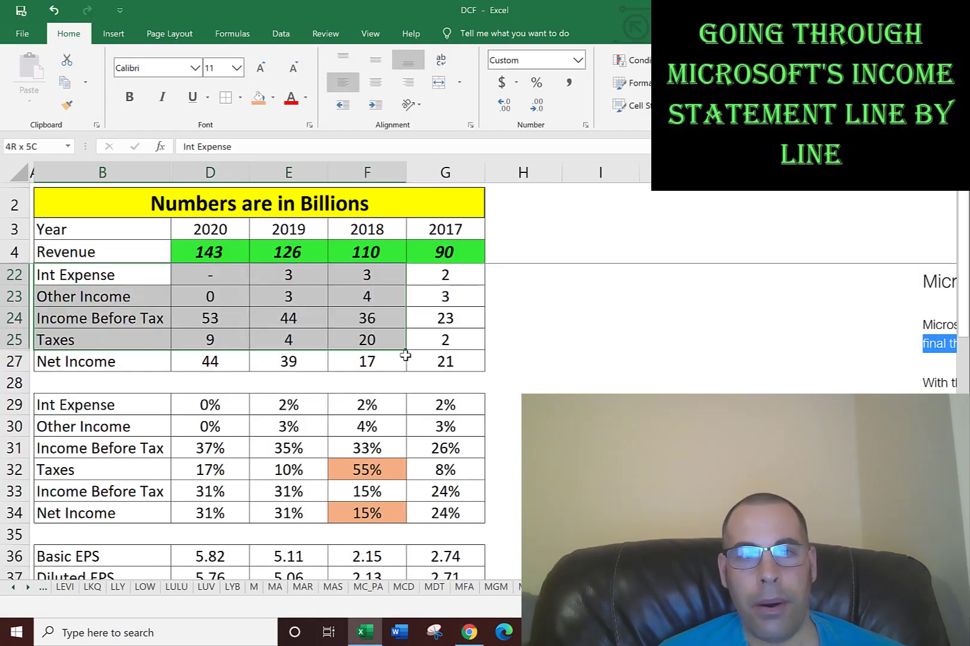
pyautogui.click(273, 97)
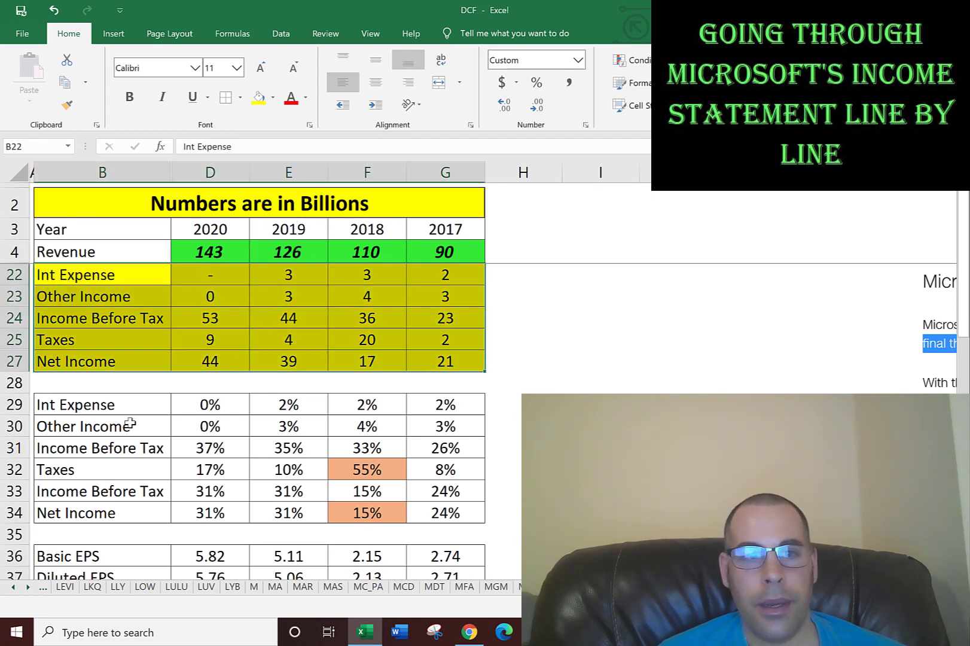
pyautogui.click(74, 404)
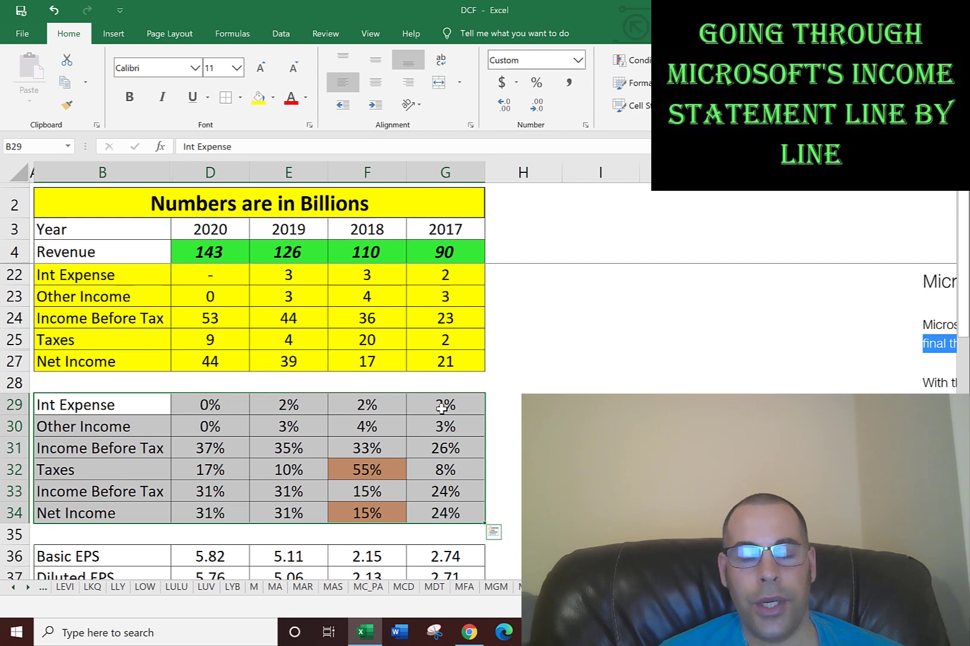
pyautogui.click(443, 404)
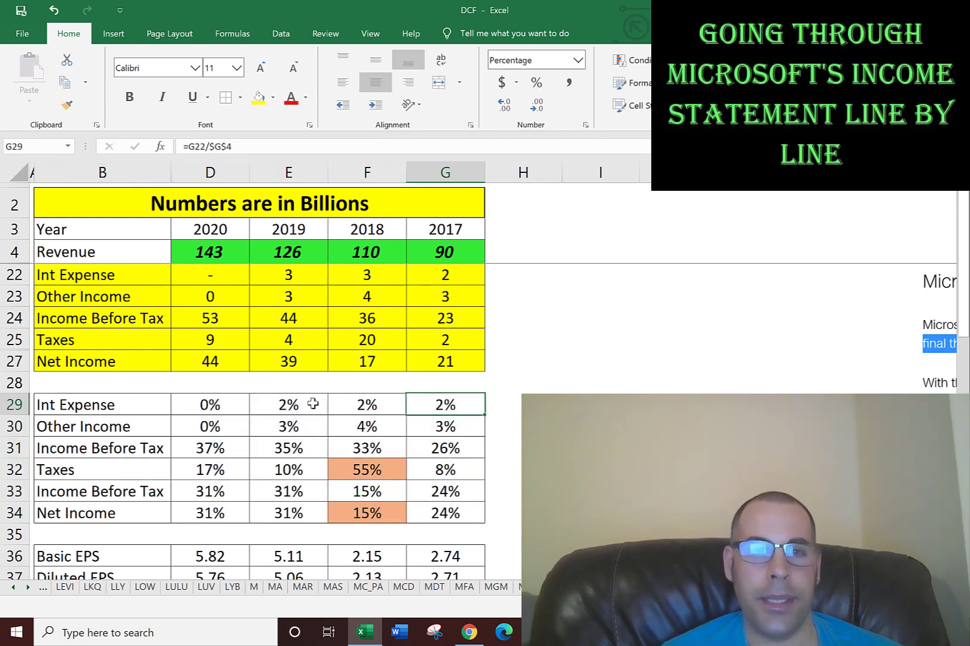
pyautogui.moveTo(275, 322)
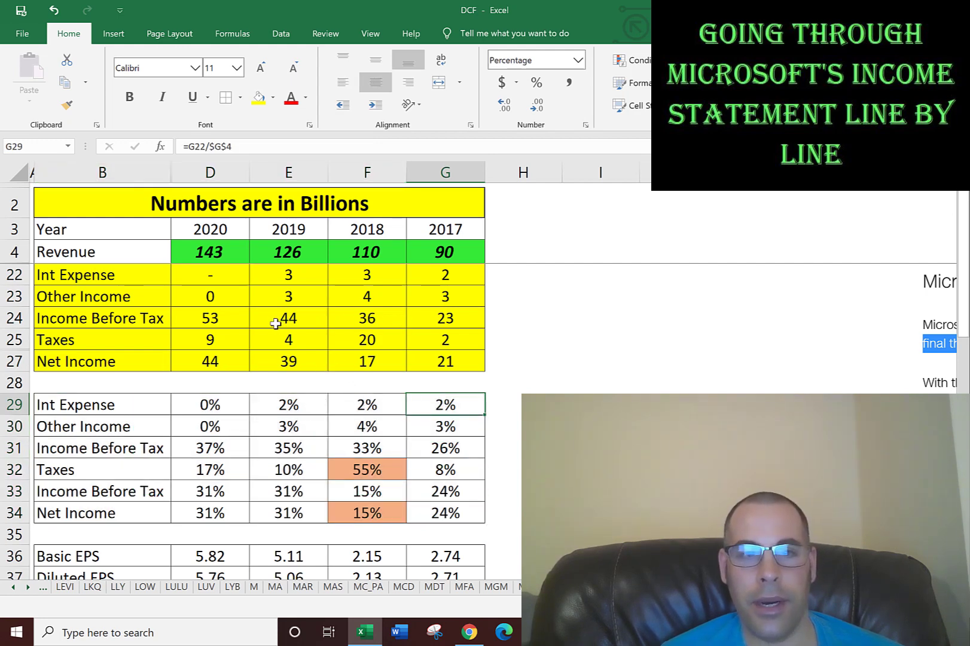
pyautogui.moveTo(445, 328)
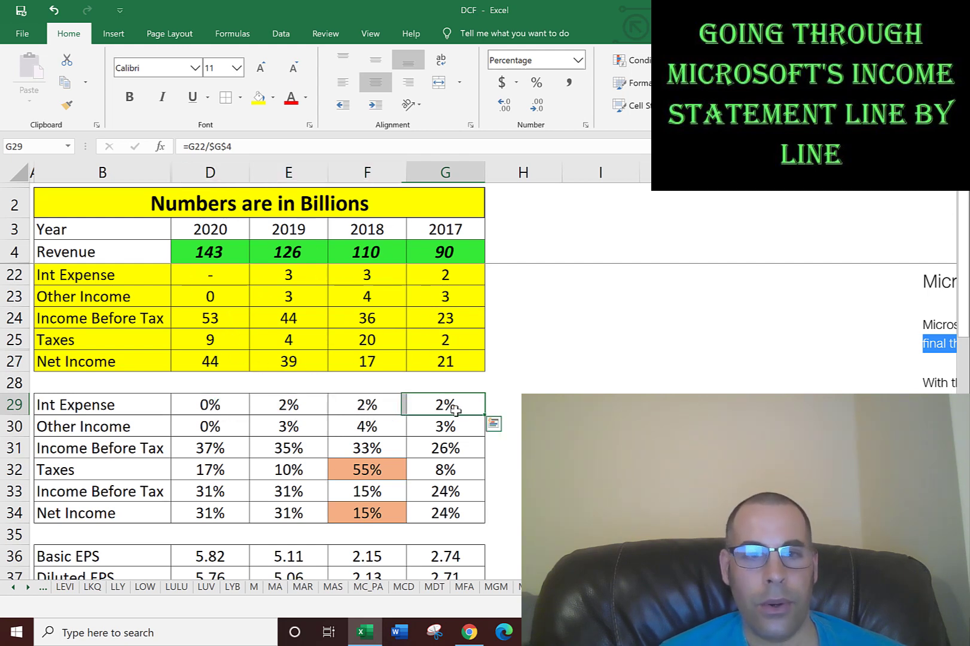
pyautogui.click(209, 405)
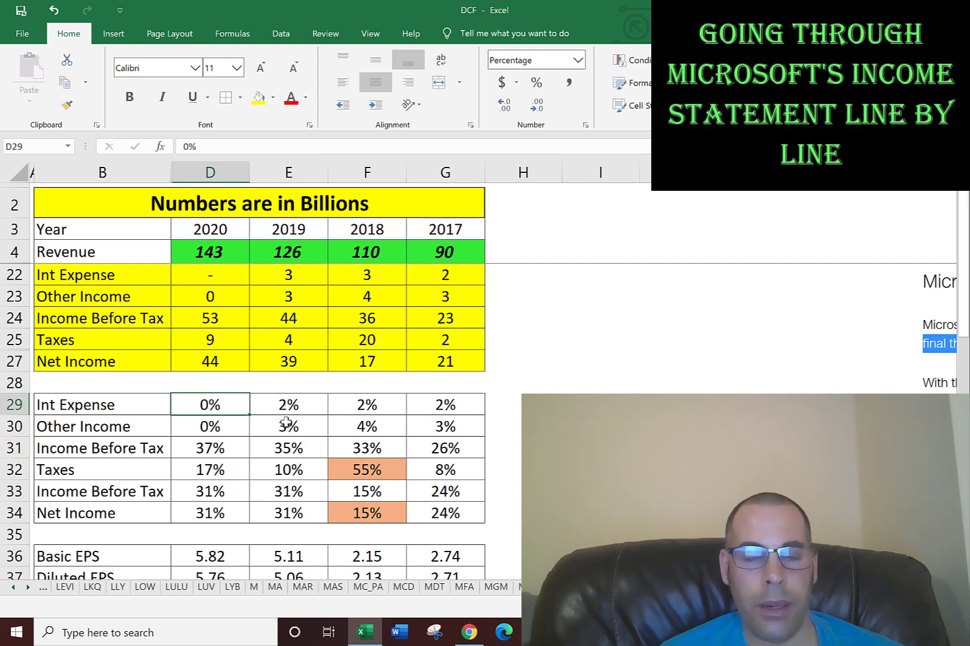
pyautogui.click(210, 426)
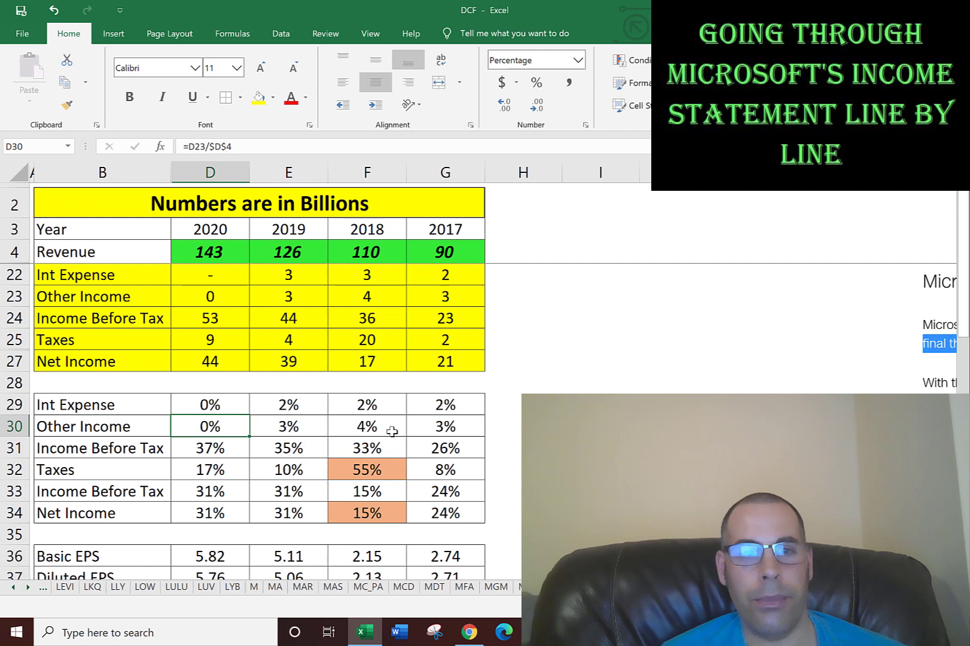
pyautogui.click(444, 447)
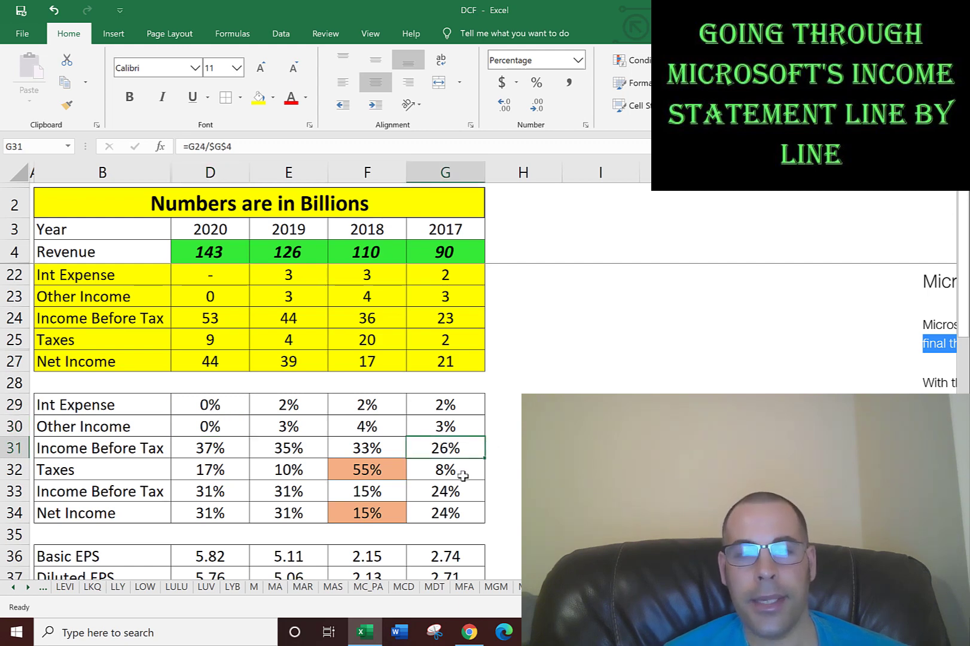
pyautogui.click(210, 447)
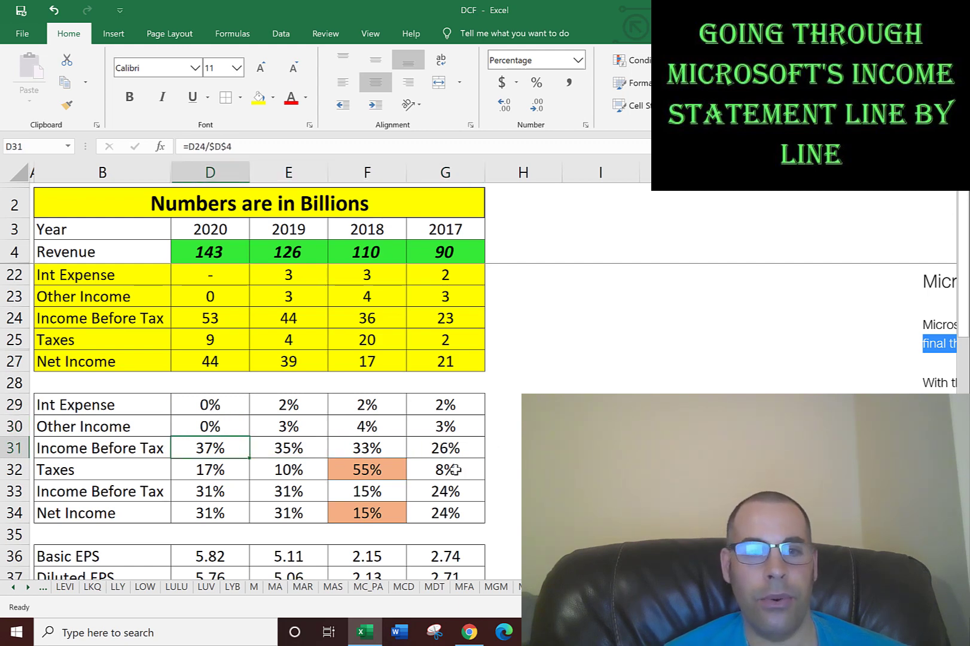
pyautogui.click(445, 469)
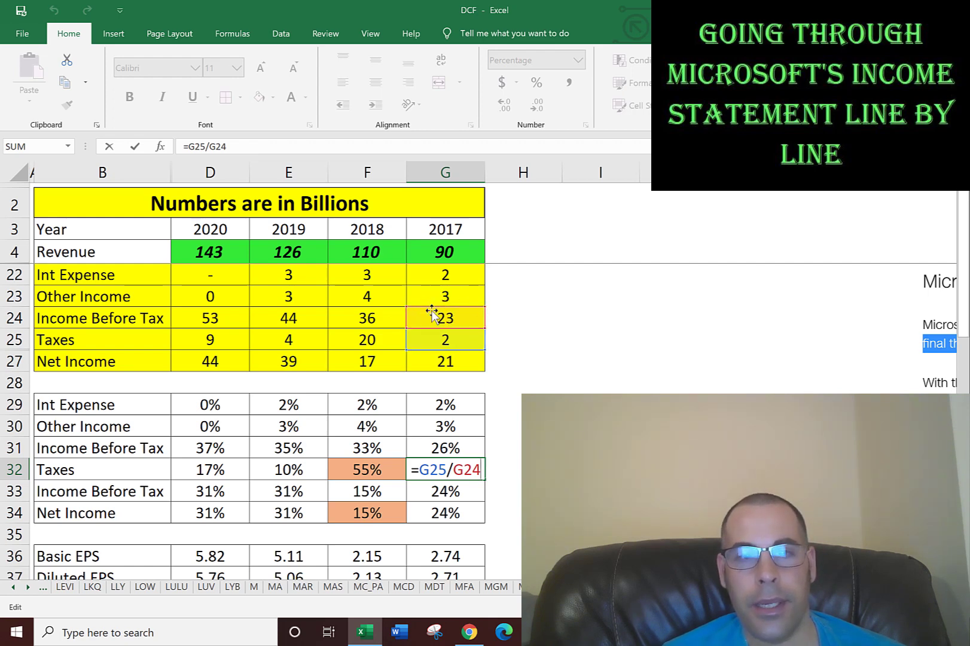
pyautogui.moveTo(459, 334)
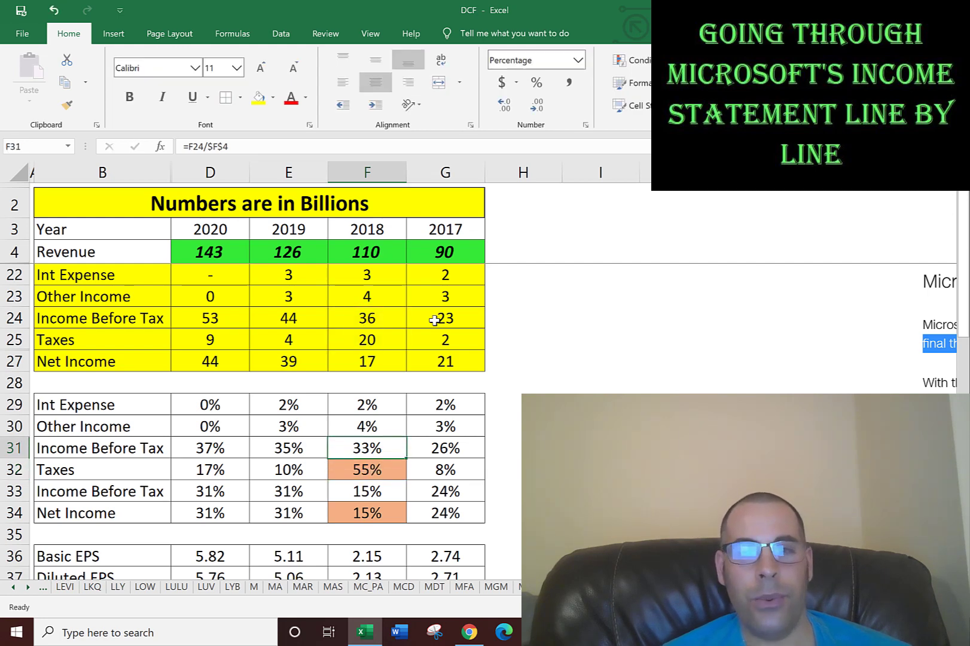
pyautogui.click(366, 317)
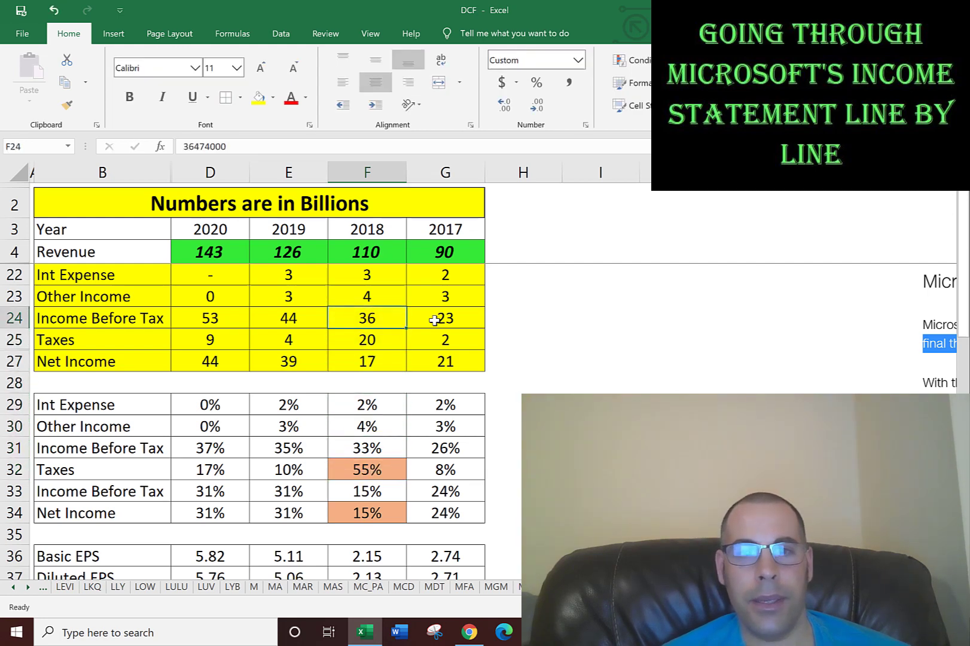
pyautogui.click(366, 469)
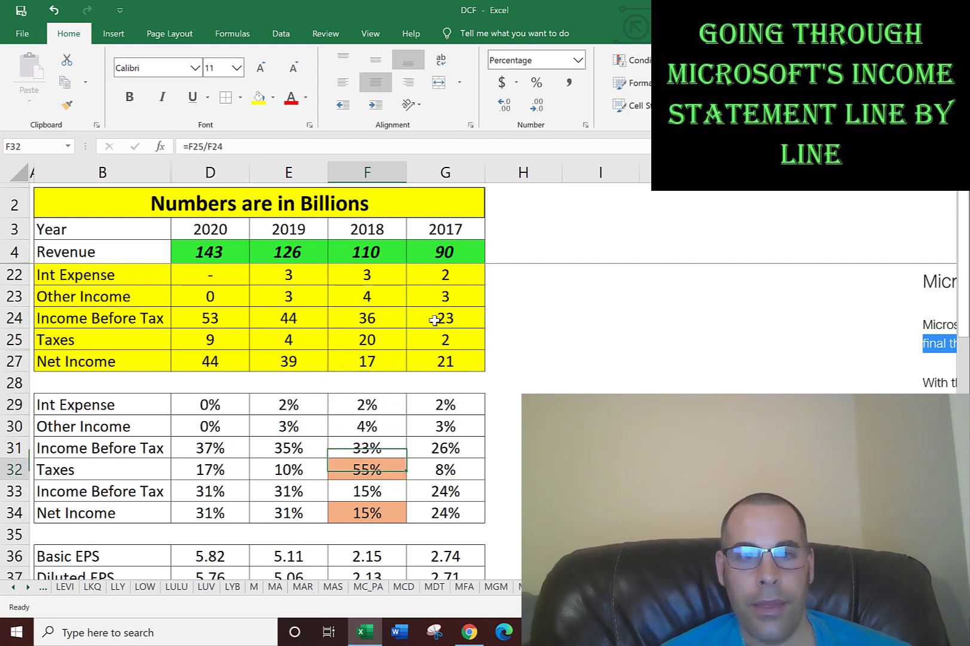
pyautogui.click(288, 469)
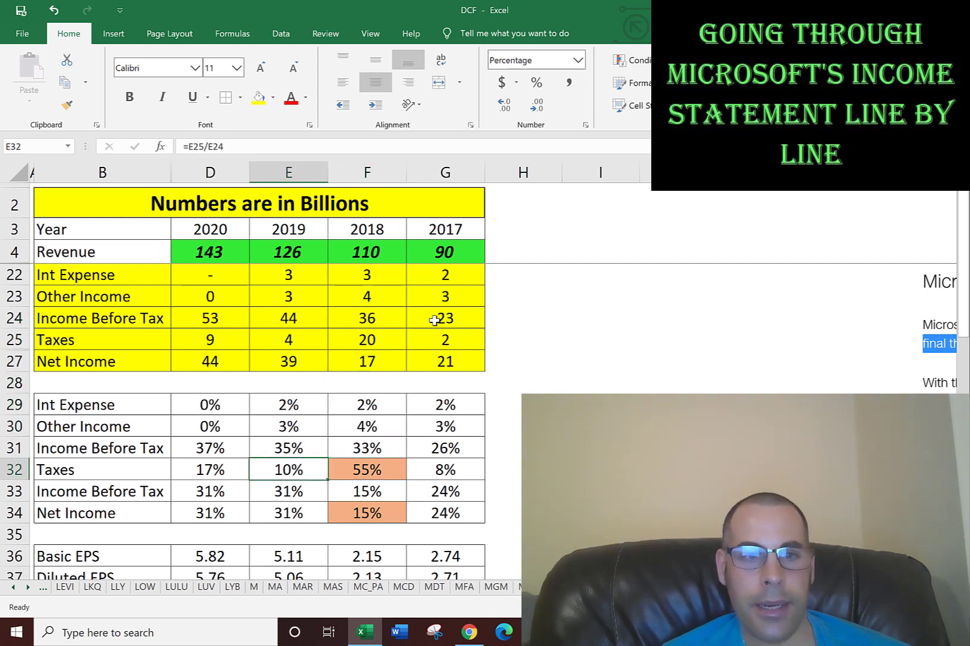
pyautogui.click(209, 469)
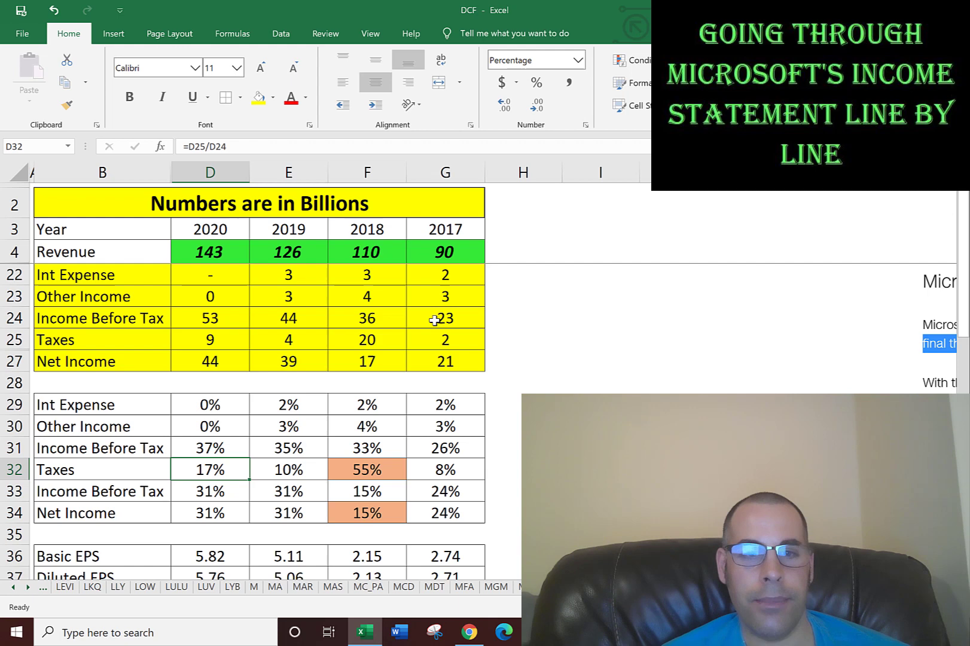
pyautogui.click(366, 469)
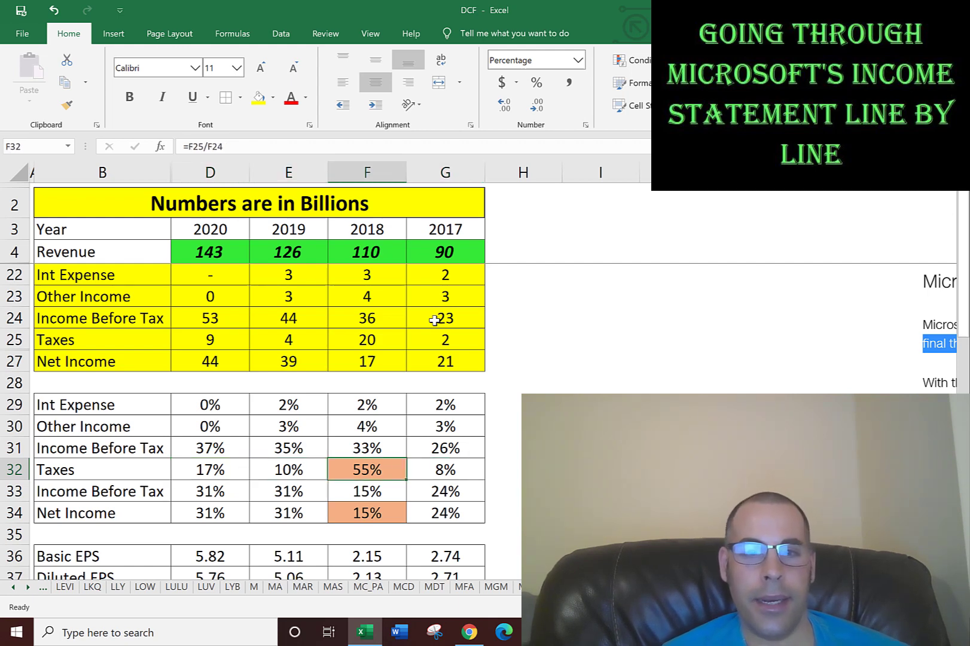
pyautogui.click(444, 469)
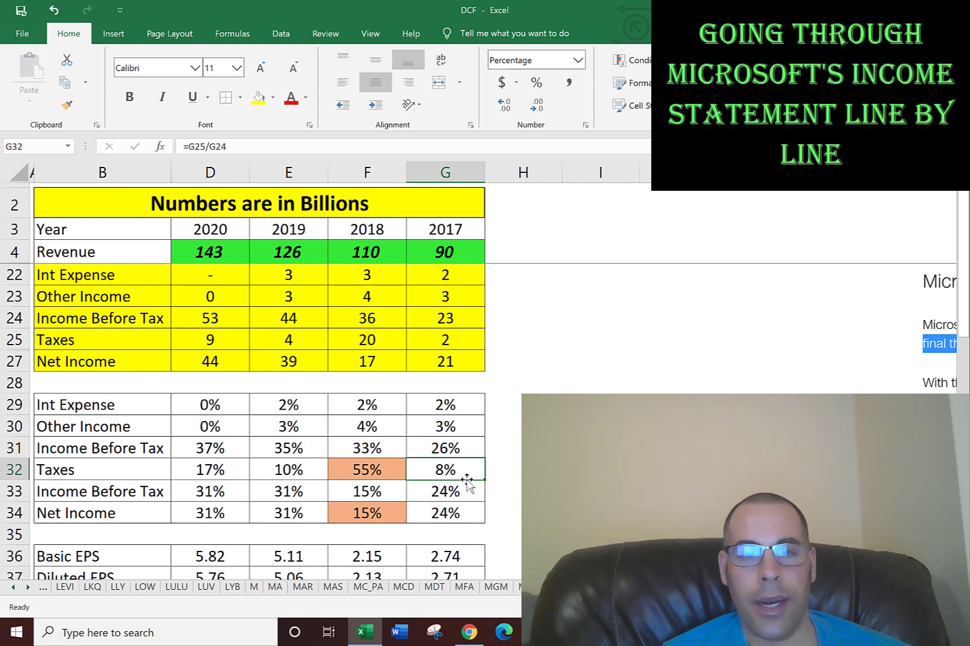
pyautogui.click(366, 468)
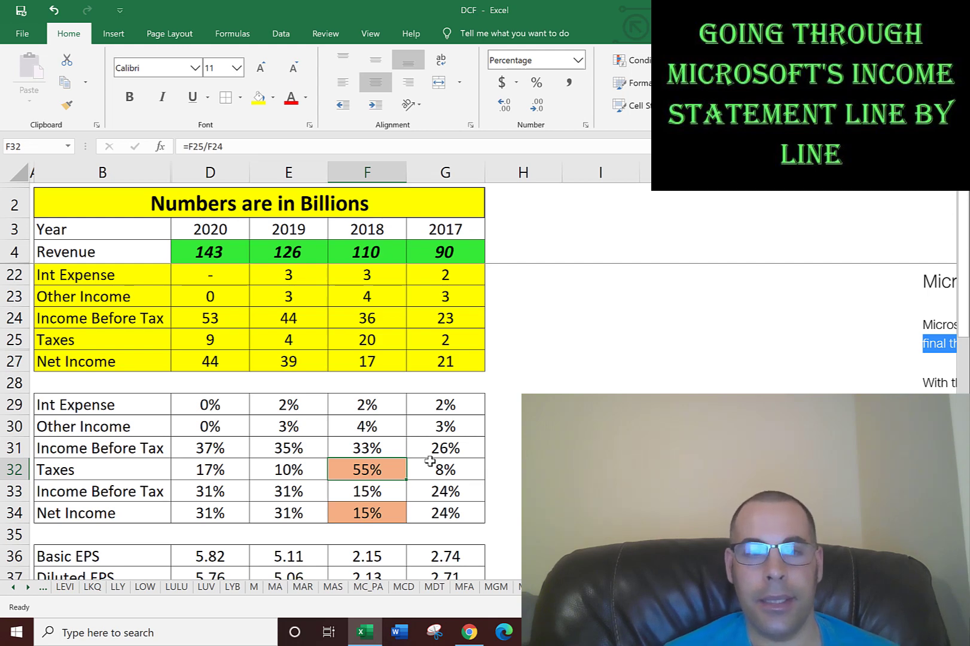
pyautogui.click(288, 469)
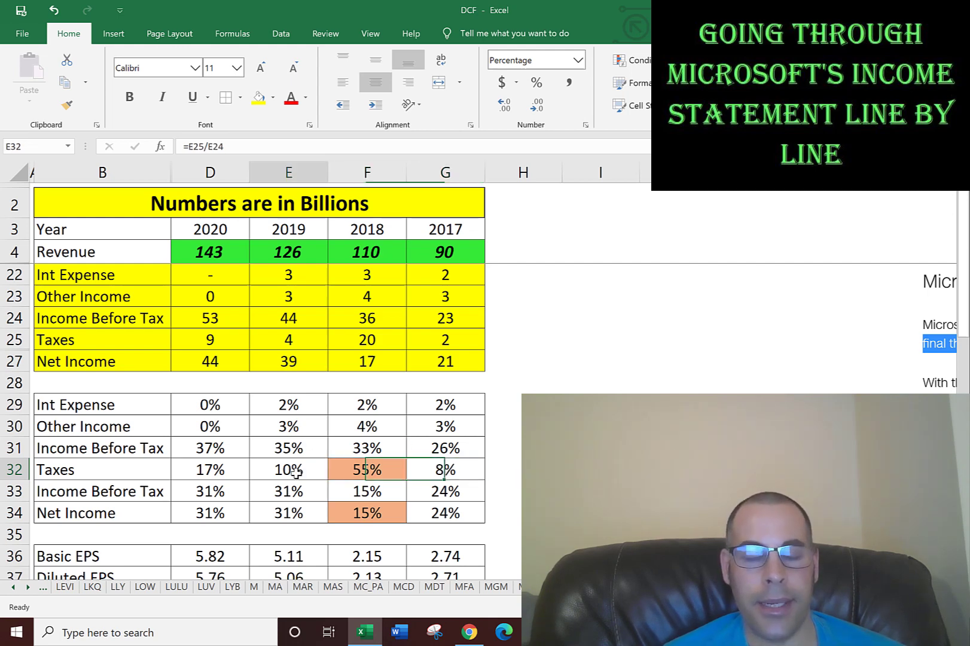
pyautogui.click(210, 469)
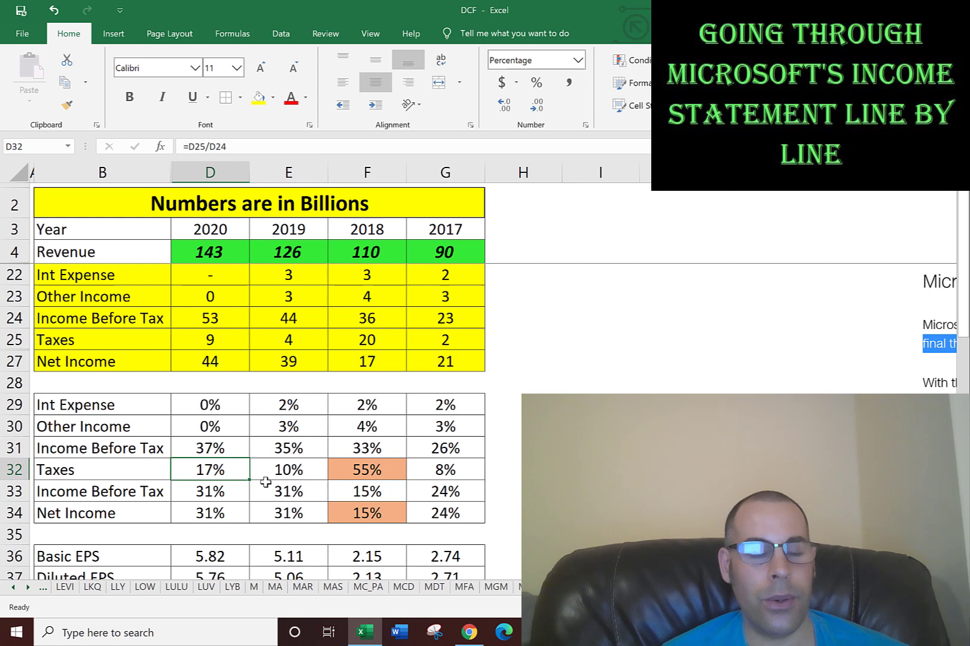
pyautogui.click(367, 469)
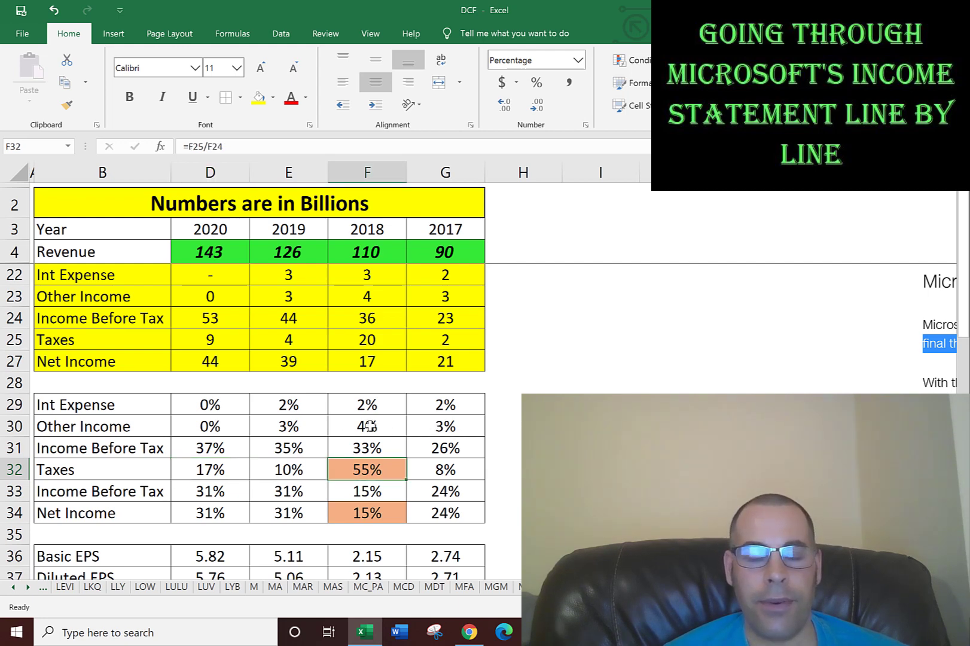
pyautogui.moveTo(366, 471)
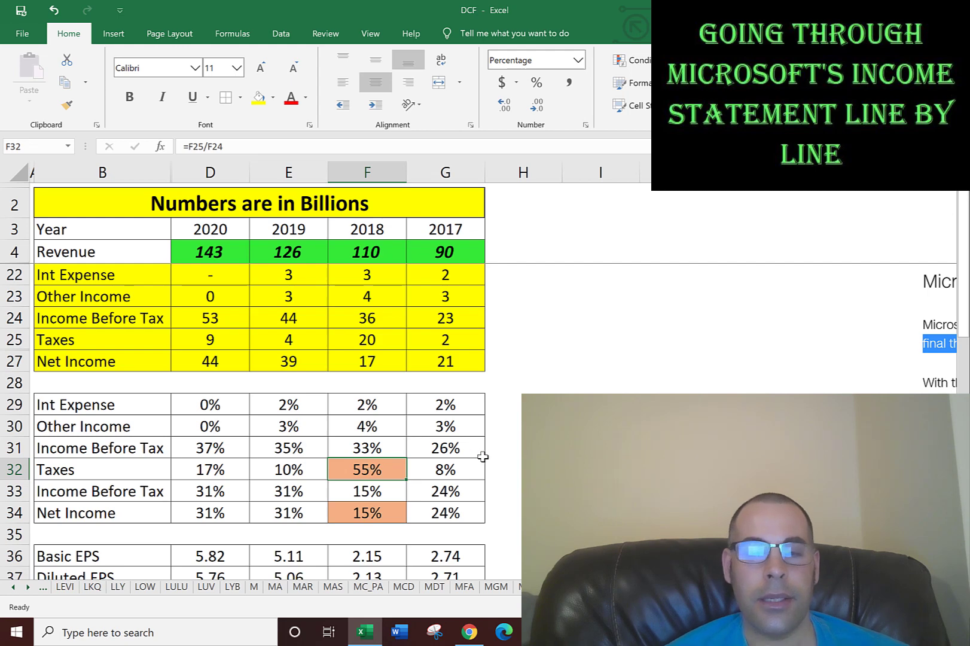
pyautogui.moveTo(504, 433)
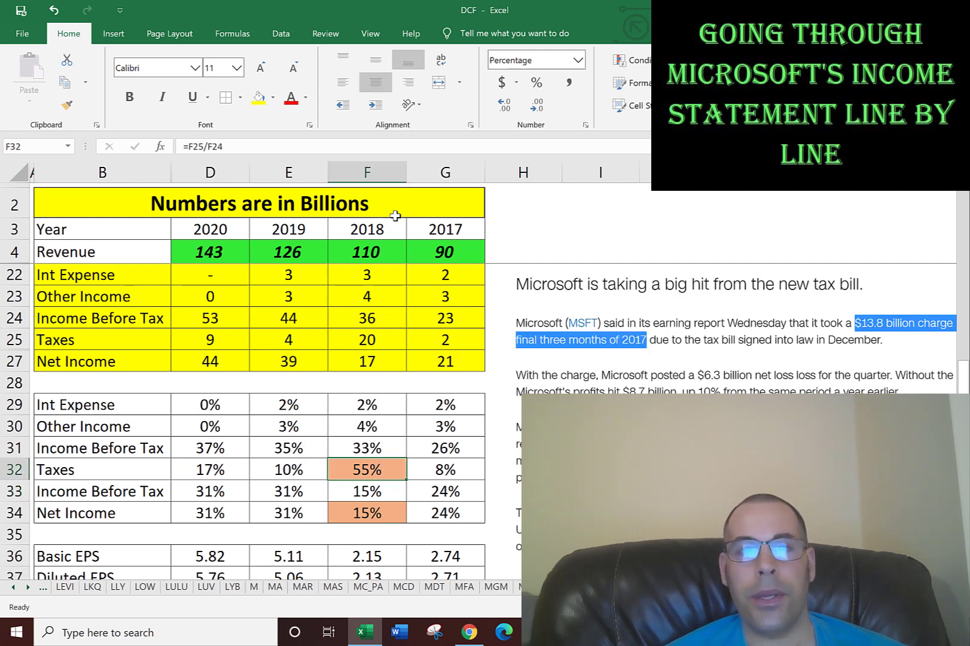
# Scroll the MSFT-IS sheet to the pasted article on Microsoft's $13.8 billion tax charge
pyautogui.click(366, 228)
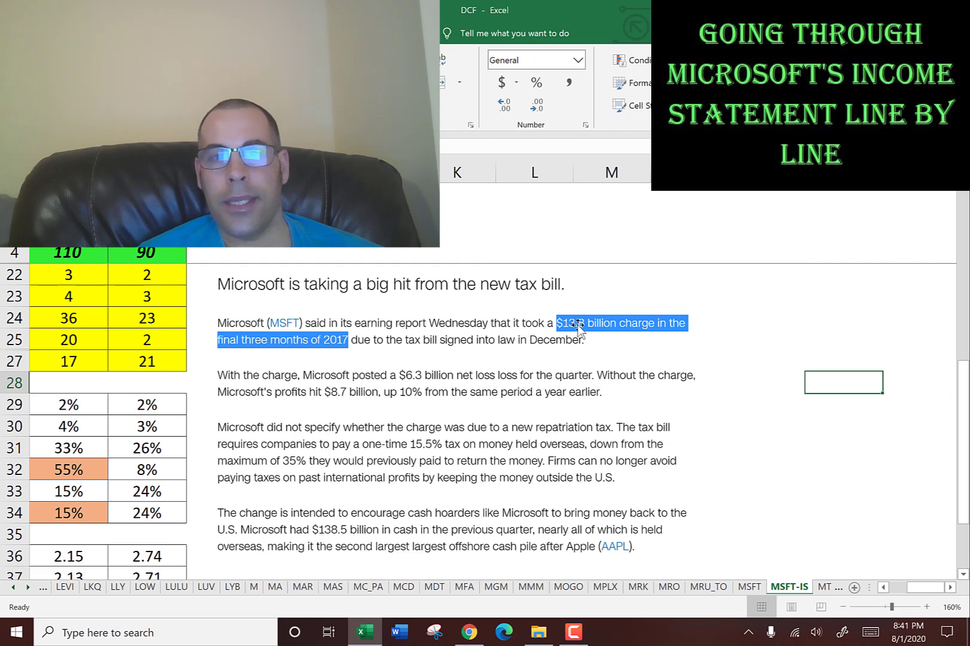
pyautogui.moveTo(597, 339)
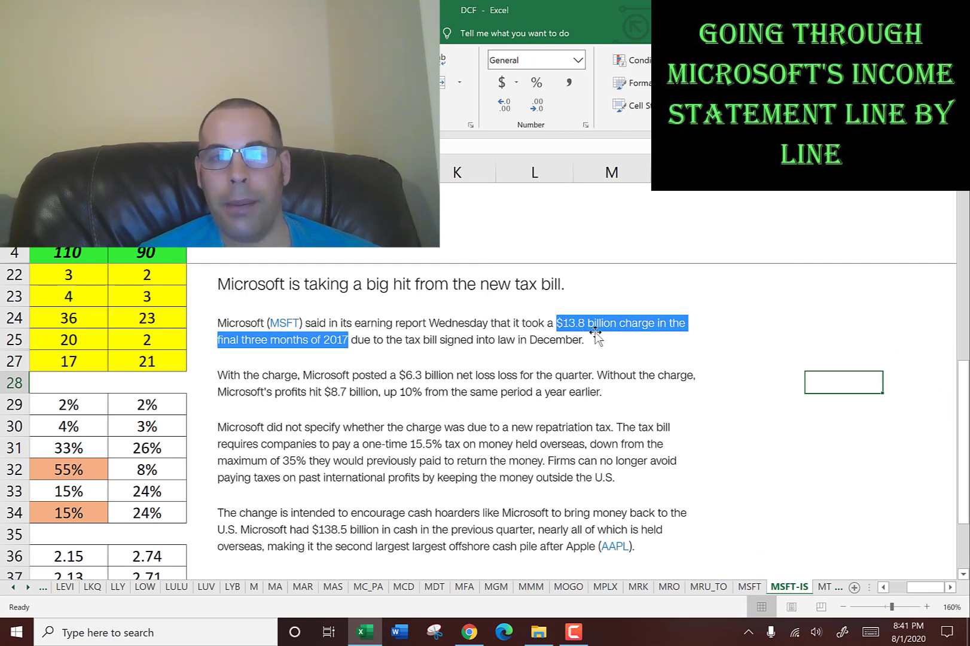
pyautogui.moveTo(321, 349)
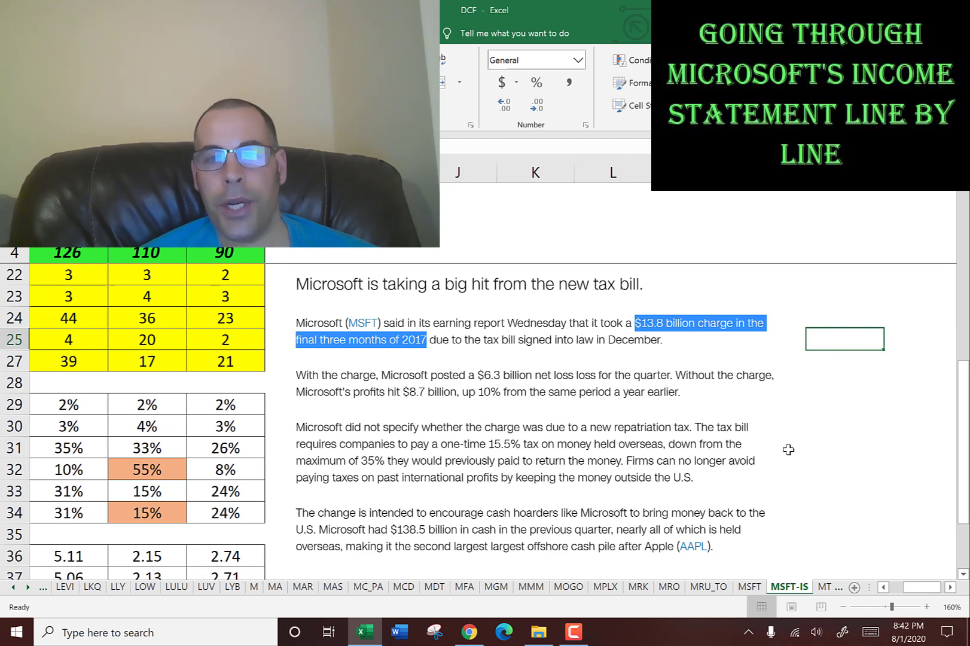
pyautogui.moveTo(669, 482)
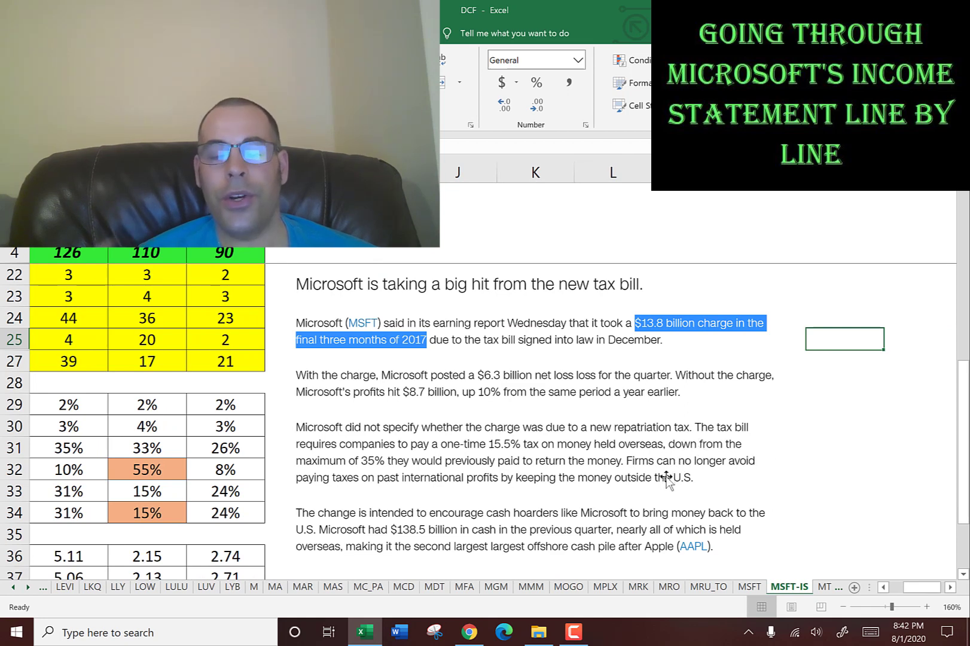
pyautogui.scroll(-3)
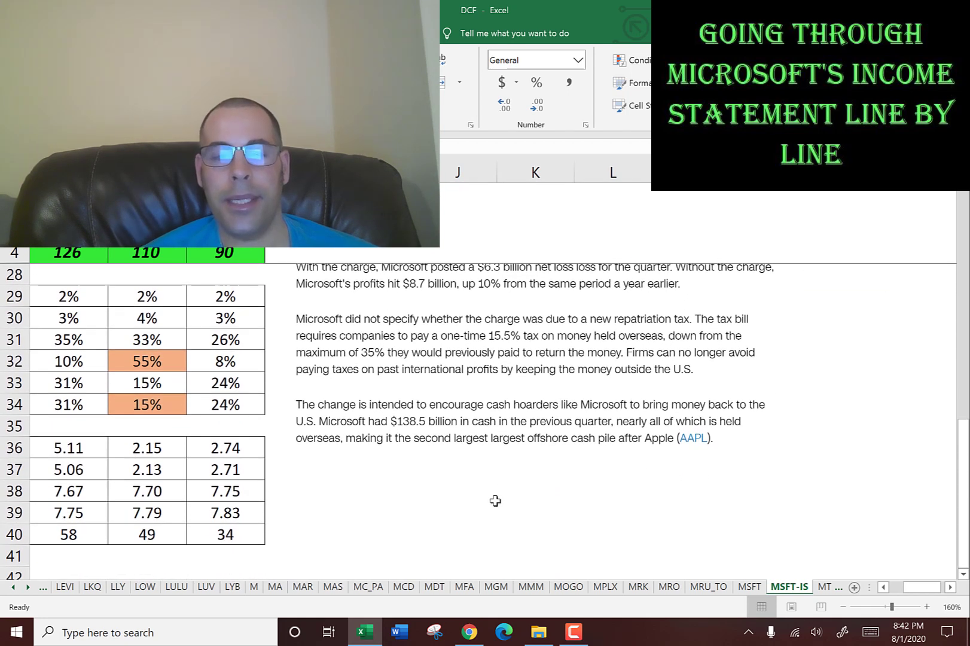
pyautogui.click(457, 490)
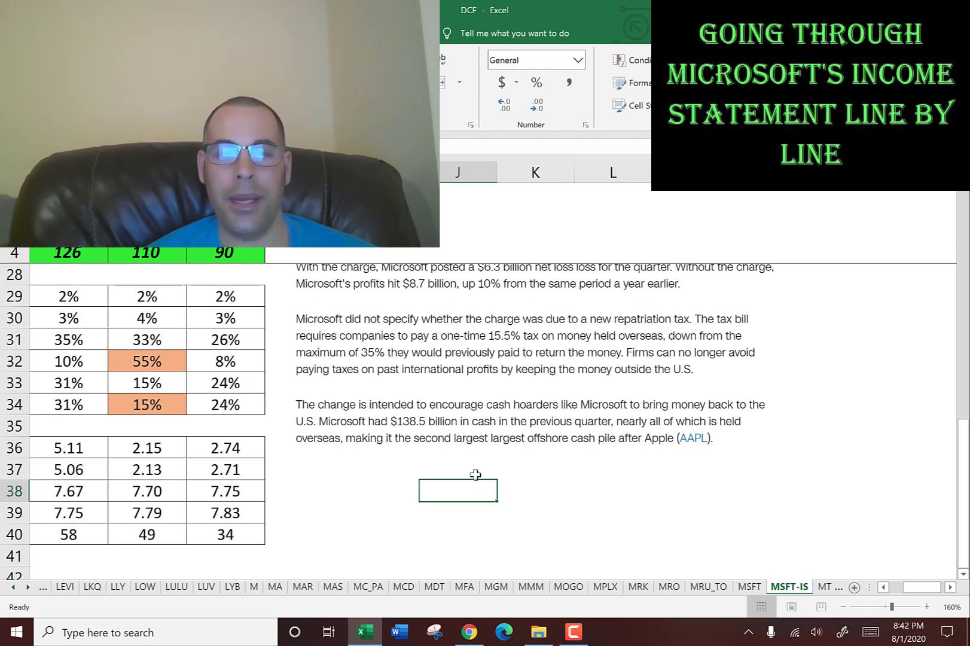
pyautogui.moveTo(529, 479)
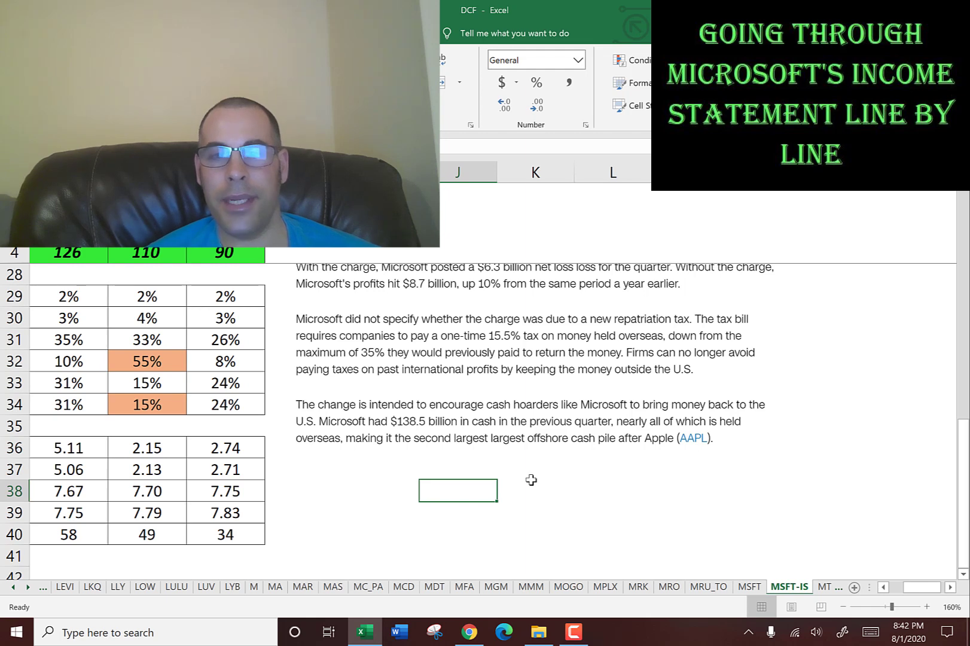
pyautogui.moveTo(679, 443)
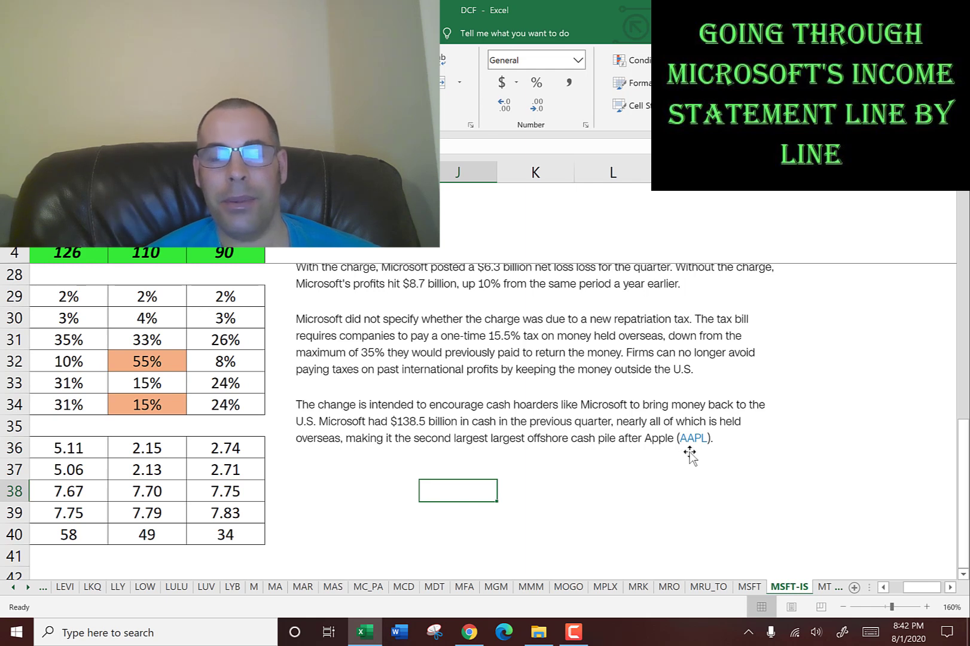
pyautogui.moveTo(487, 510)
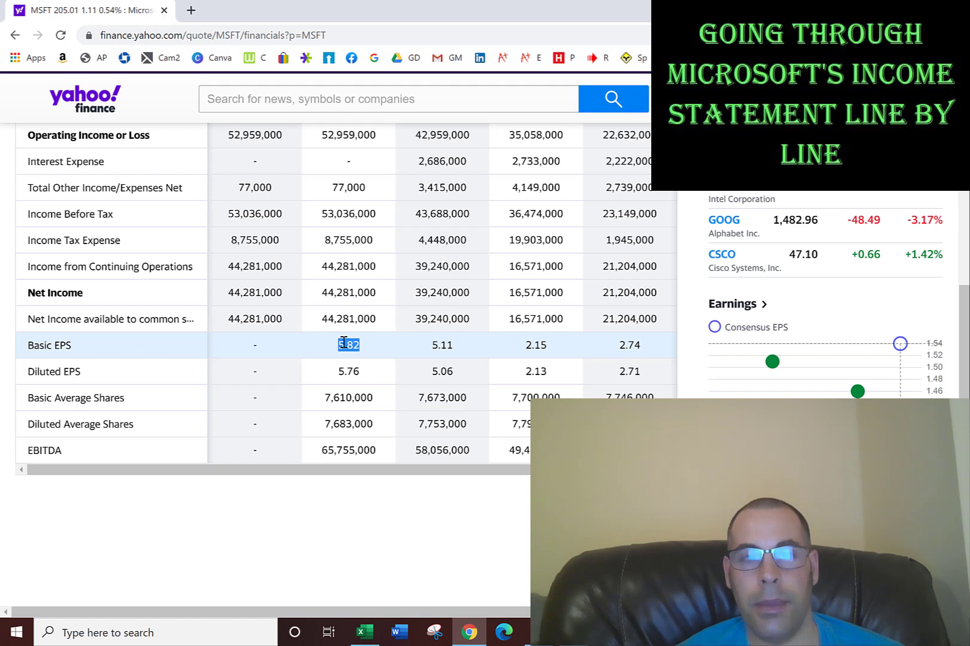
pyautogui.moveTo(330, 234)
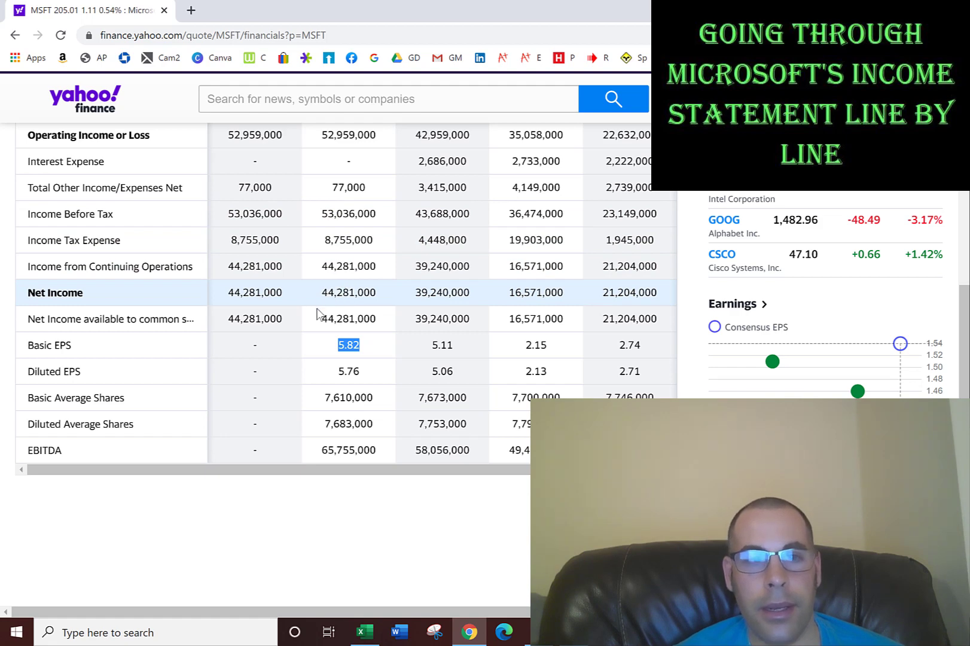
pyautogui.moveTo(336, 405)
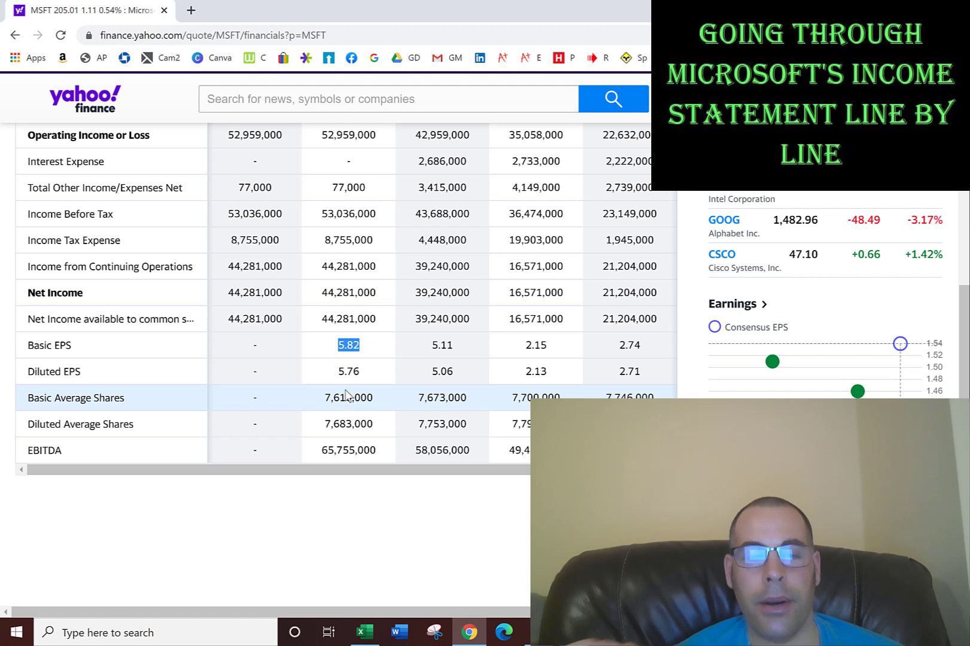
pyautogui.moveTo(346, 370)
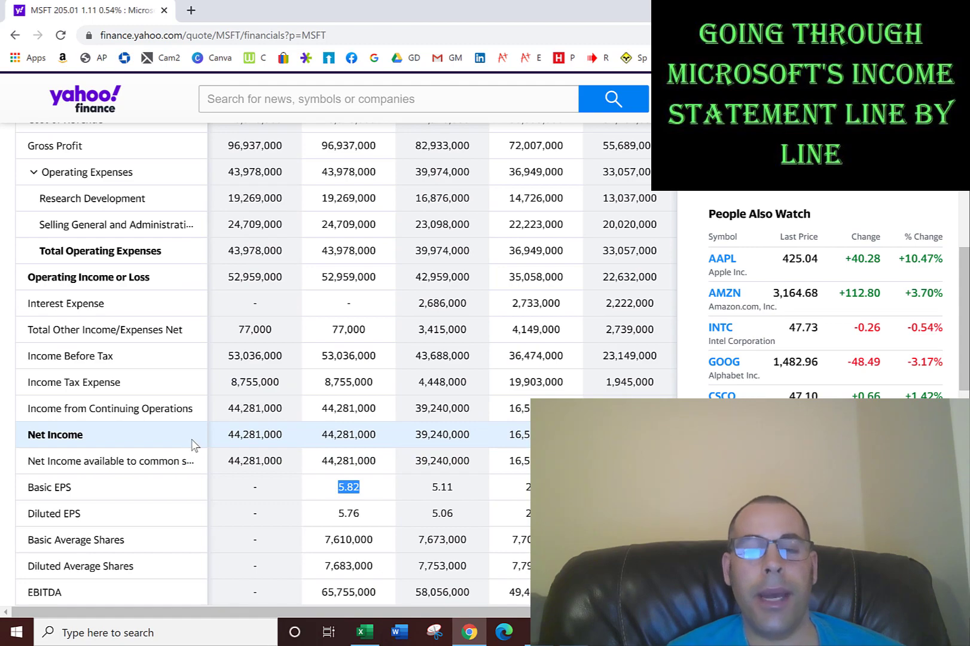
pyautogui.moveTo(230, 442)
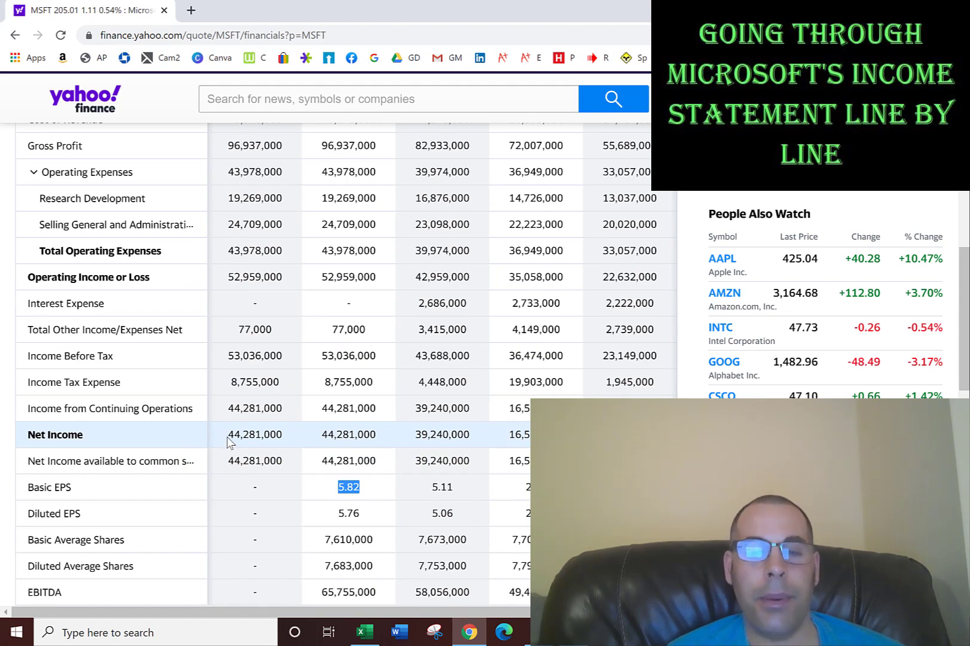
# Scroll the Yahoo Finance income statement up to the operating expense through EBITDA rows
pyautogui.scroll(3)
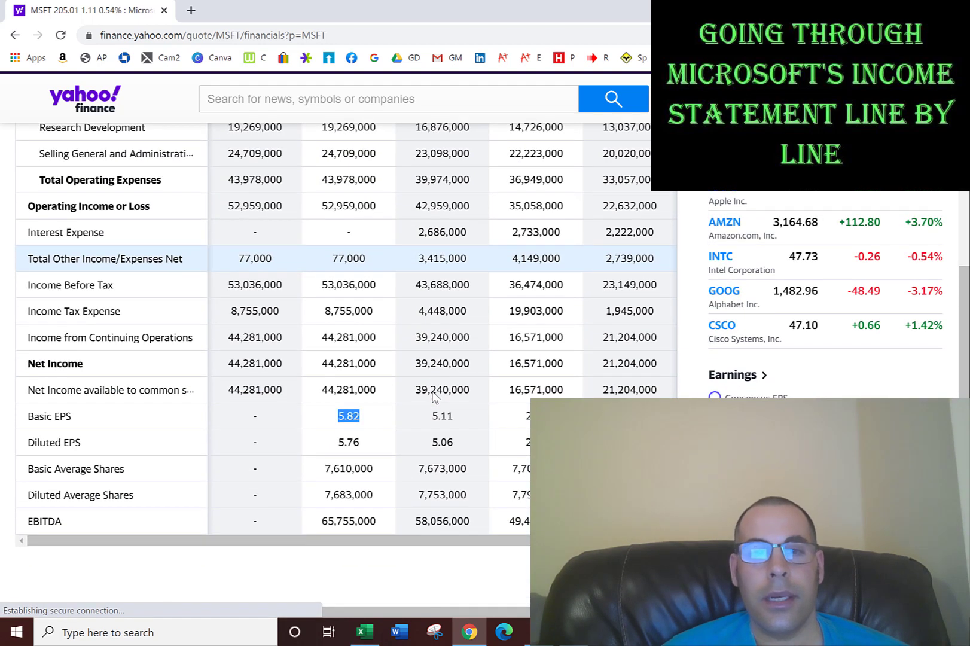
pyautogui.scroll(-3)
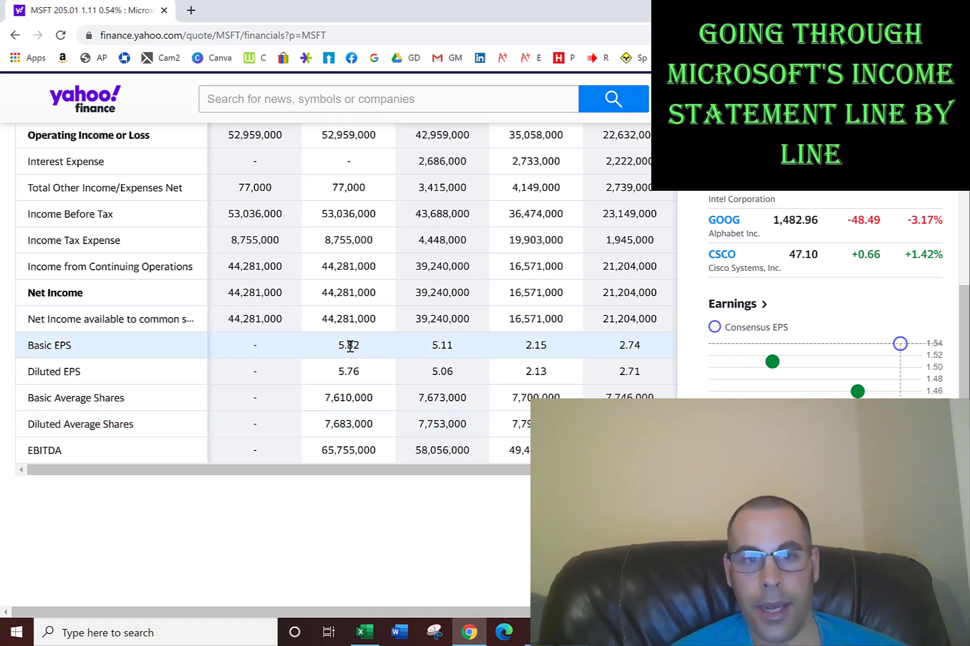
pyautogui.doubleClick(348, 345)
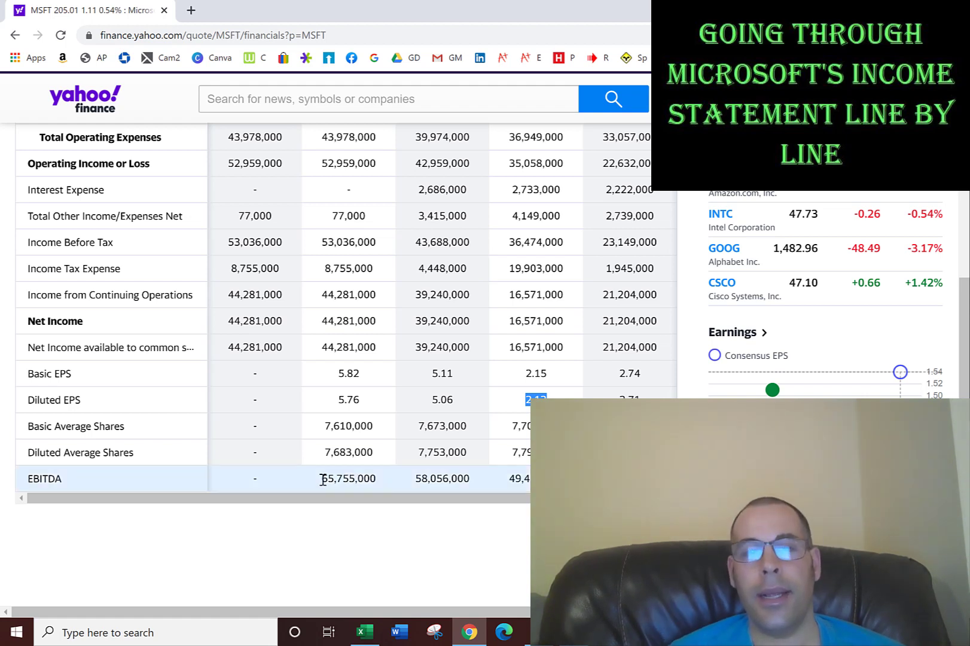
pyautogui.moveTo(320, 477); pyautogui.dragTo(526, 478)
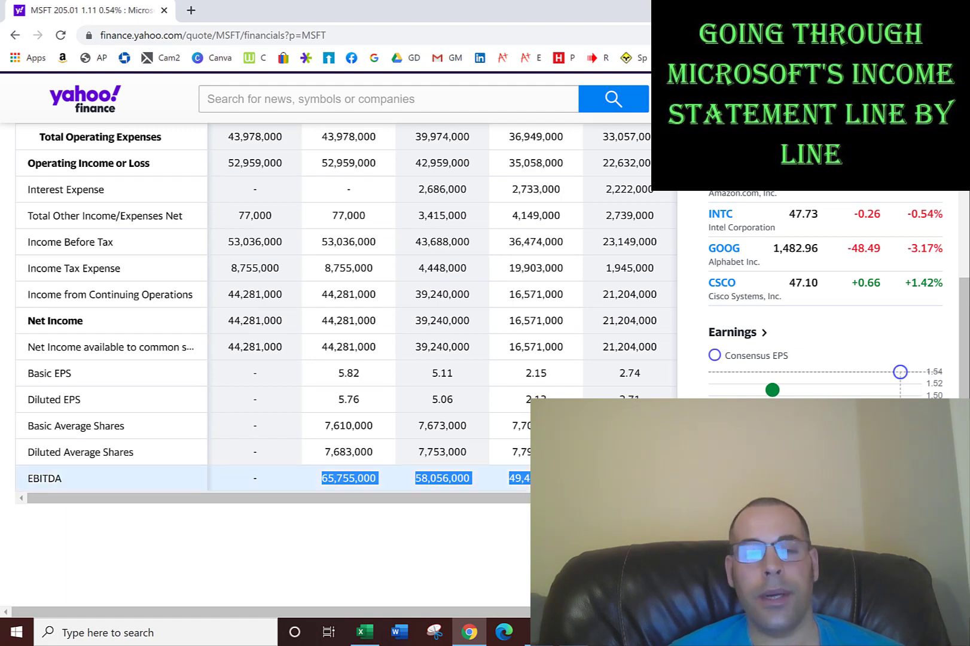